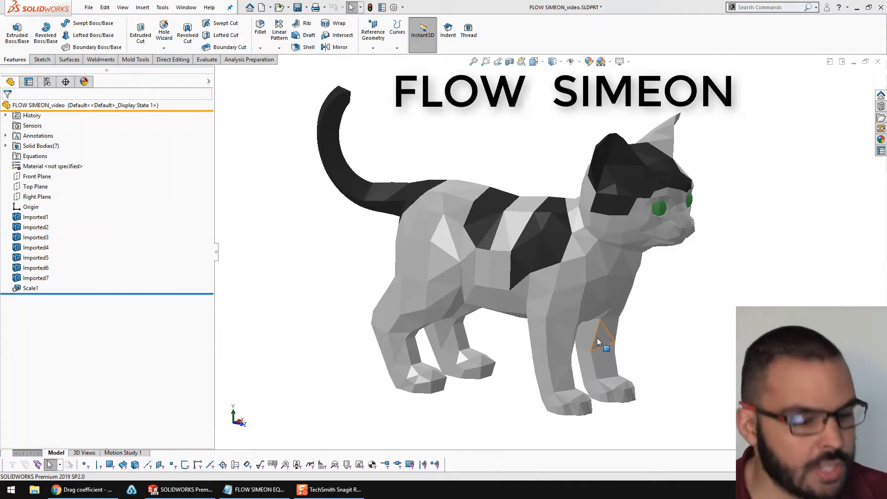
# Enable the SOLIDWORKS Flow Simulation 2019 add-in from the Add-Ins list
pyautogui.click(30, 288)
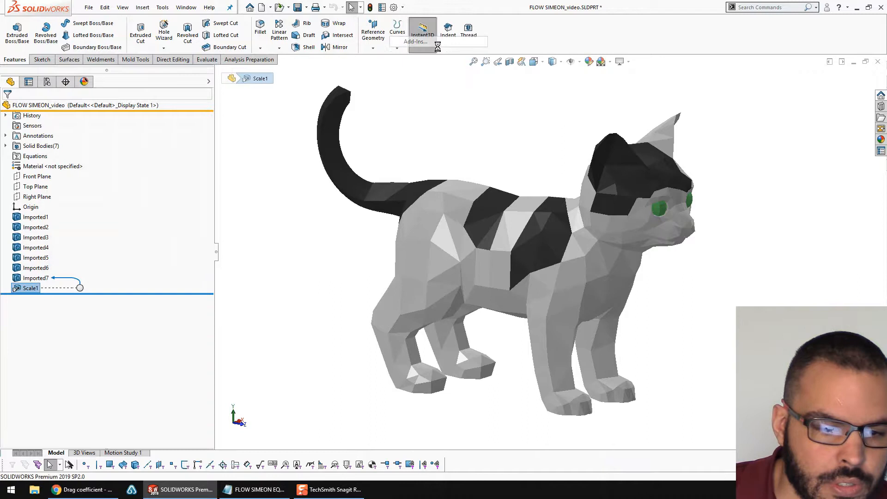
pyautogui.click(415, 41)
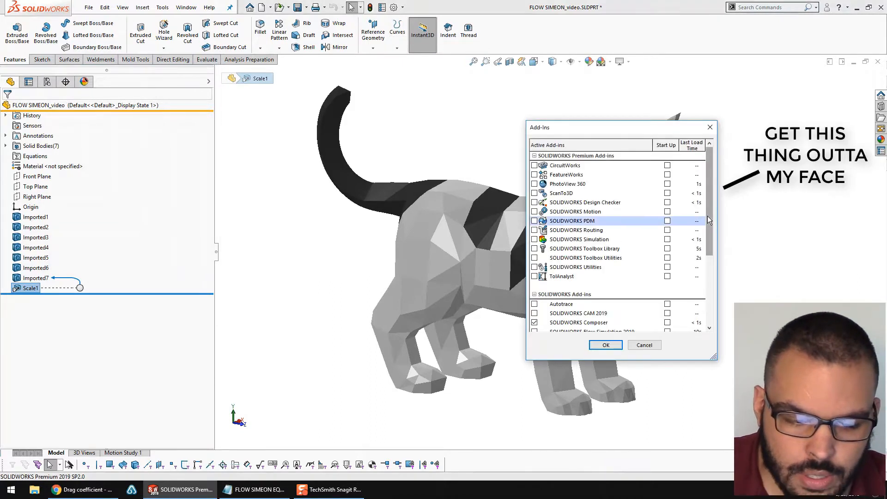
pyautogui.scroll(-3)
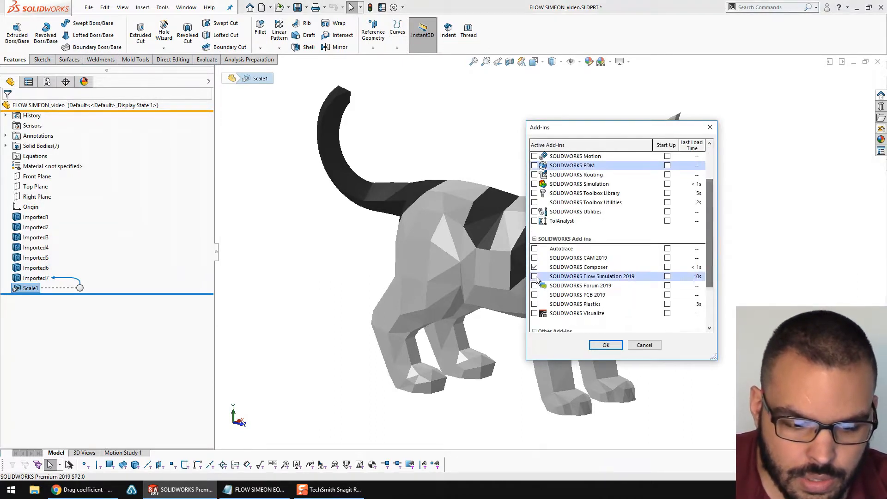
pyautogui.click(605, 345)
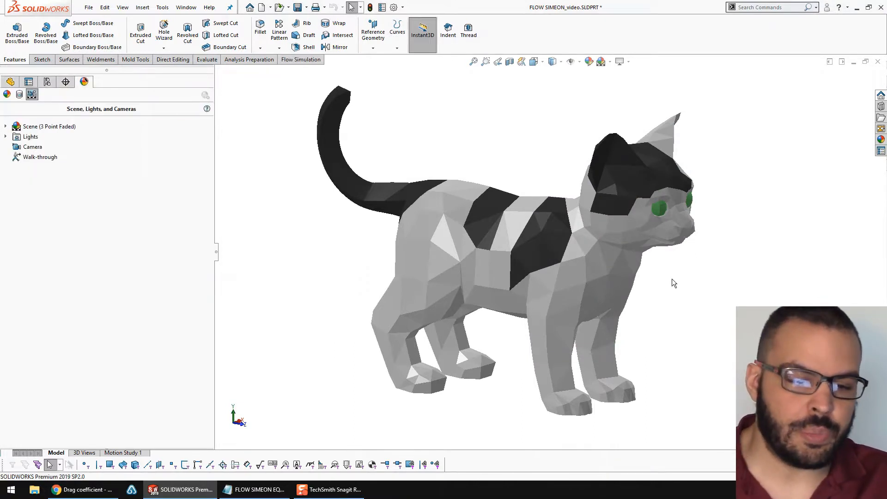
# Start a Flow Simulation wizard project named 'FLOW SIM'
pyautogui.click(300, 60)
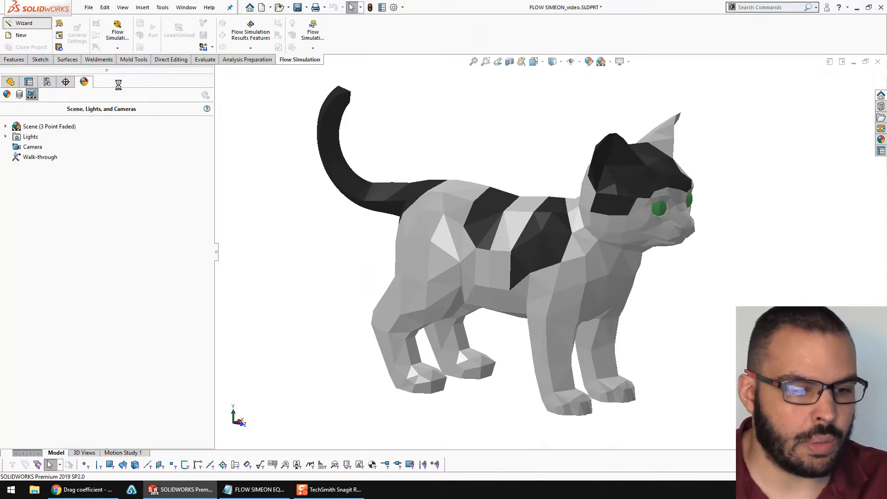
pyautogui.click(23, 23)
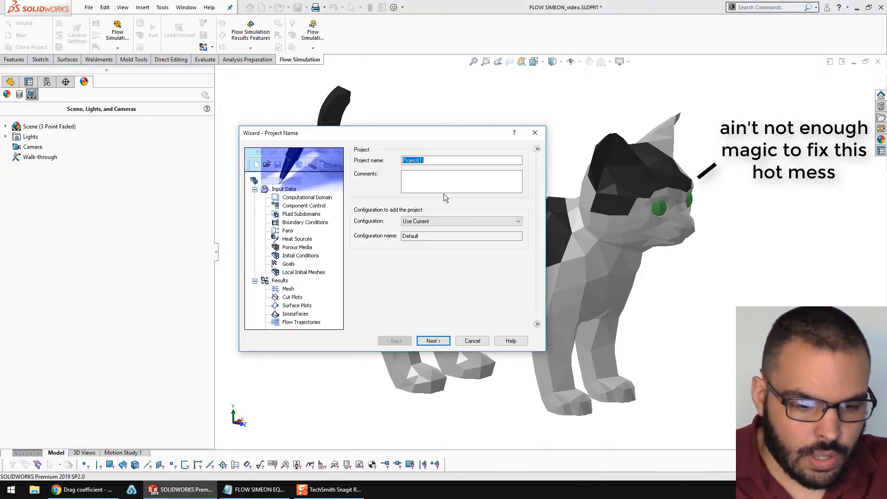
pyautogui.write('F')
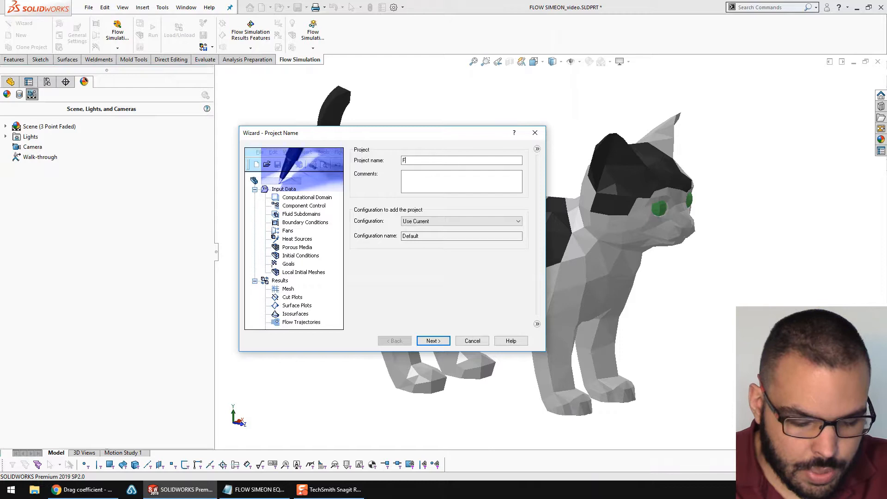
pyautogui.write('LOW SIM')
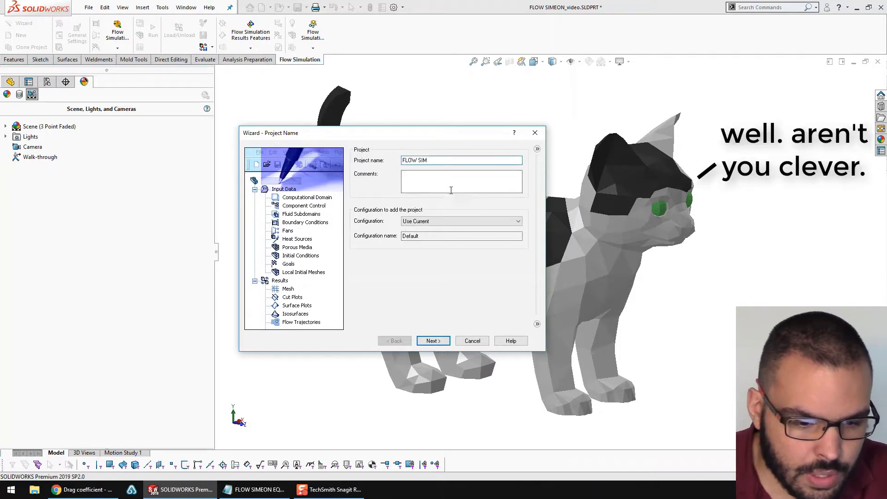
pyautogui.click(433, 341)
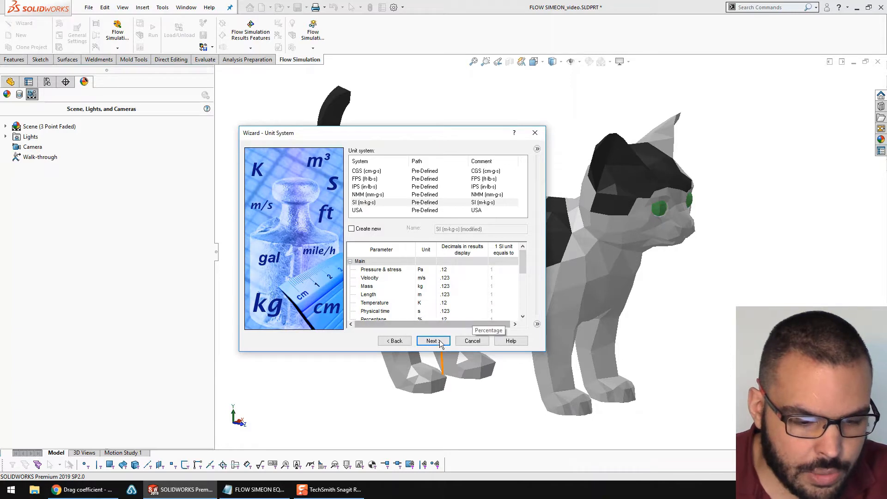
# Keep SI units and set the analysis type to External
pyautogui.click(432, 341)
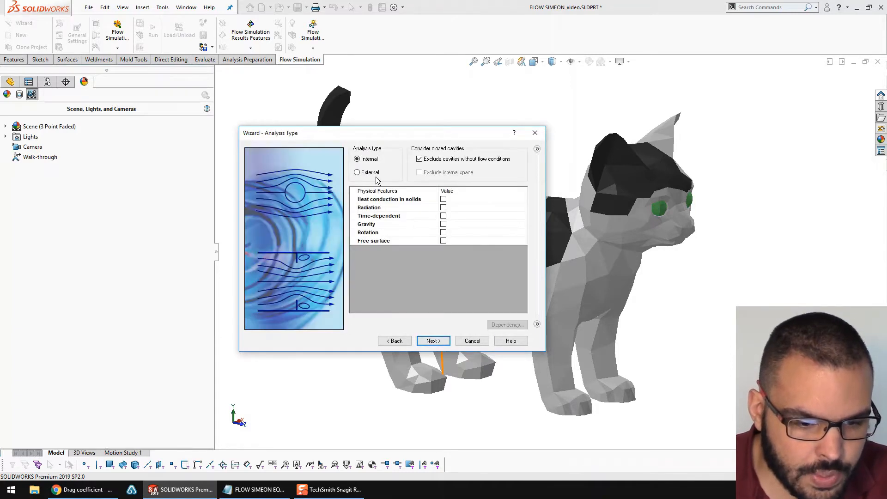
pyautogui.click(356, 172)
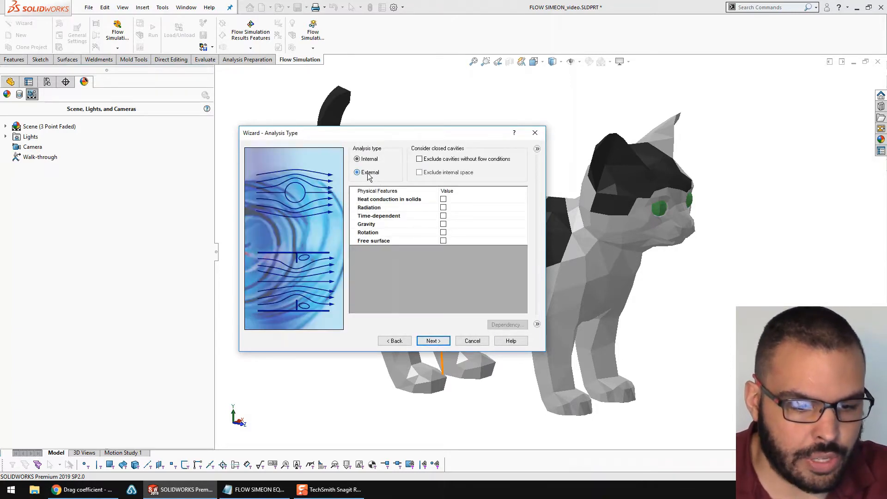
pyautogui.click(356, 172)
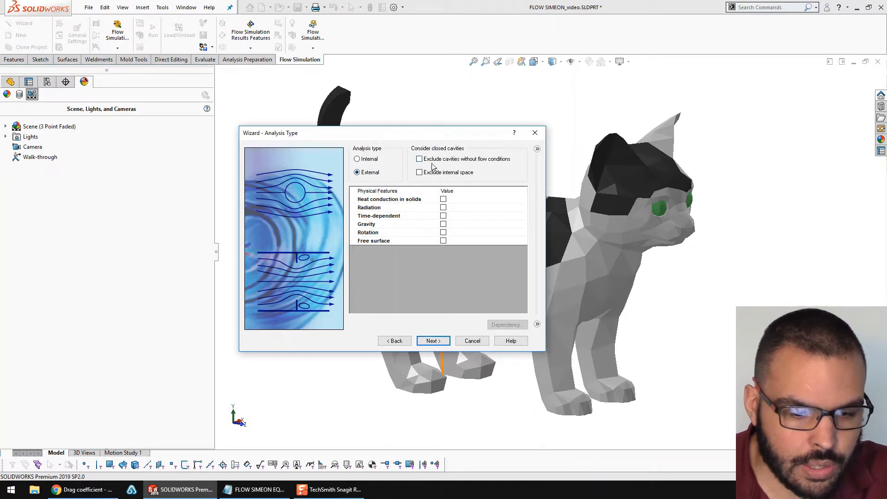
pyautogui.moveTo(457, 331)
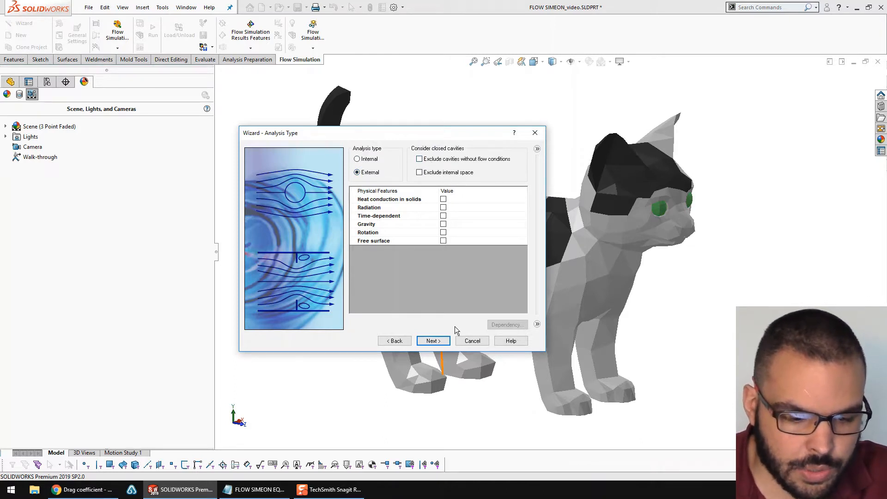
# Add Air from the Gases list as the project fluid
pyautogui.click(433, 340)
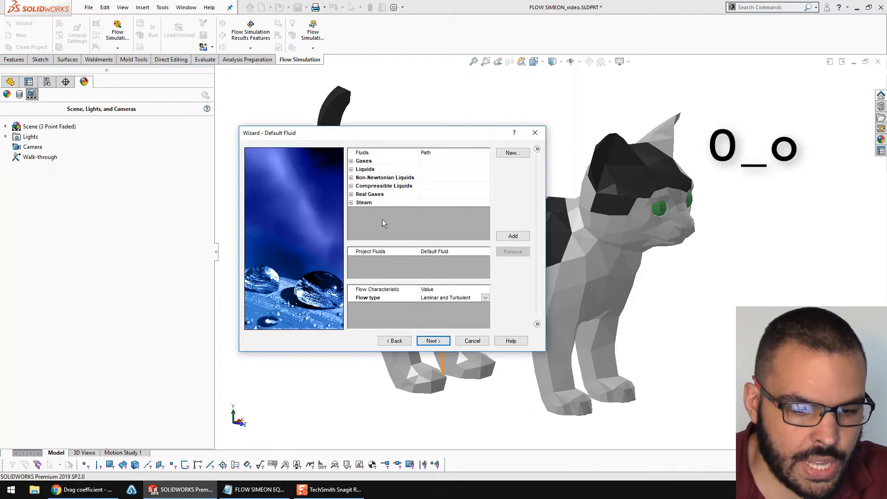
pyautogui.click(351, 161)
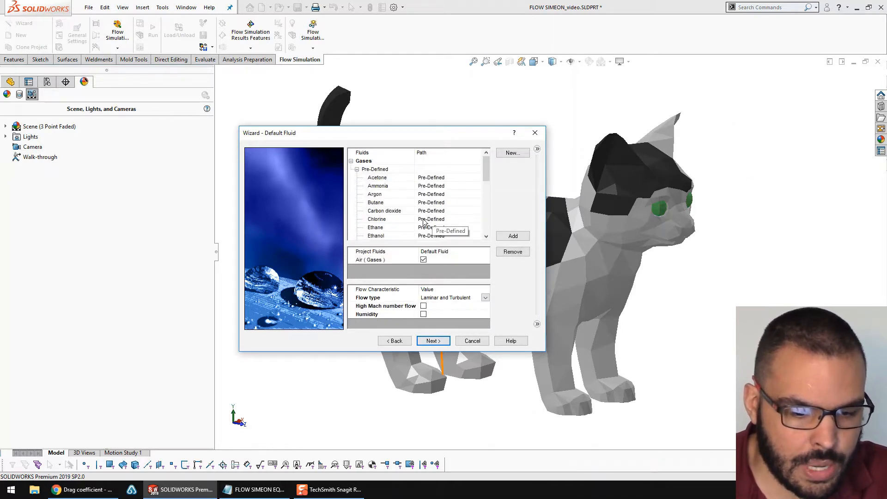
pyautogui.click(432, 341)
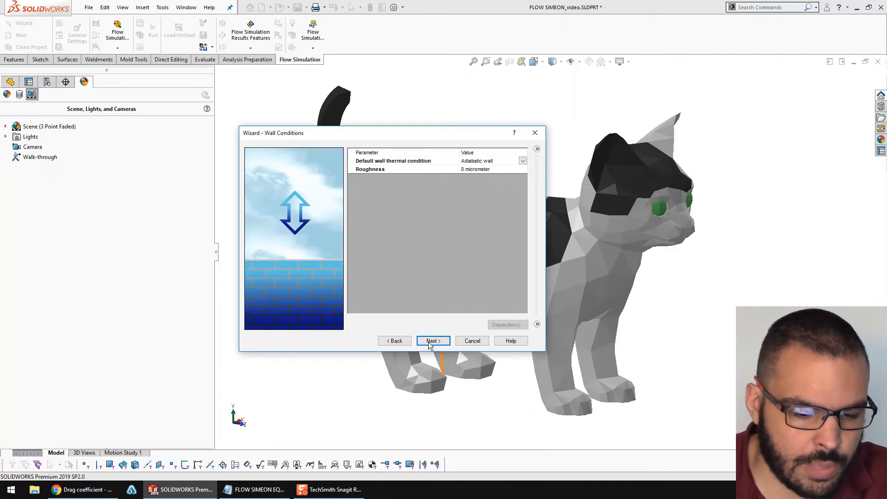
# Keep default wall conditions and finish with a -5 m/s Z-direction velocity
pyautogui.click(433, 341)
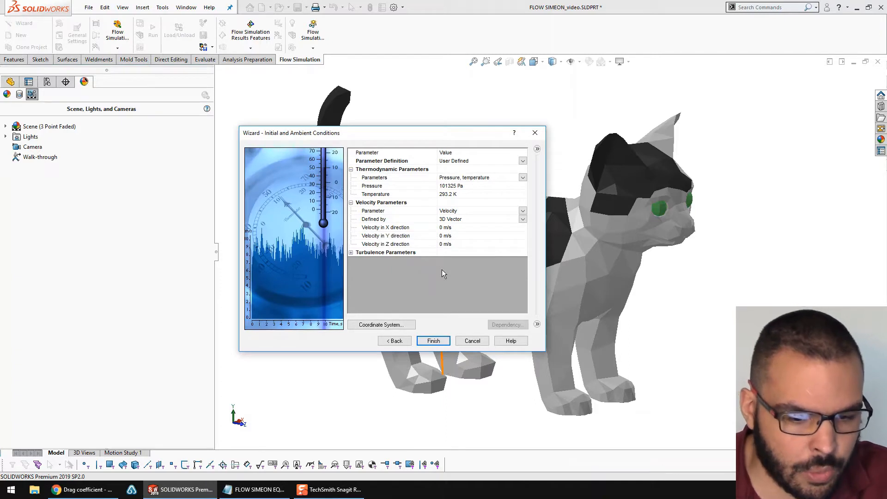
pyautogui.moveTo(462, 244)
pyautogui.write('-5')
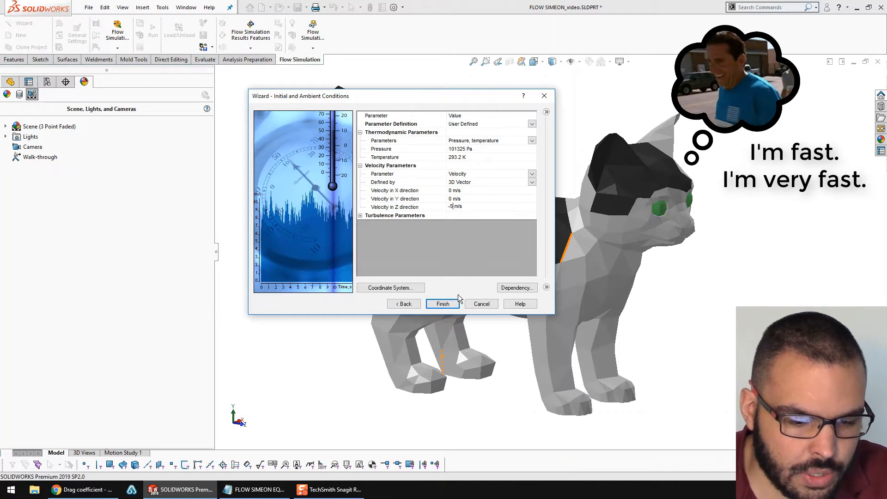
pyautogui.click(443, 305)
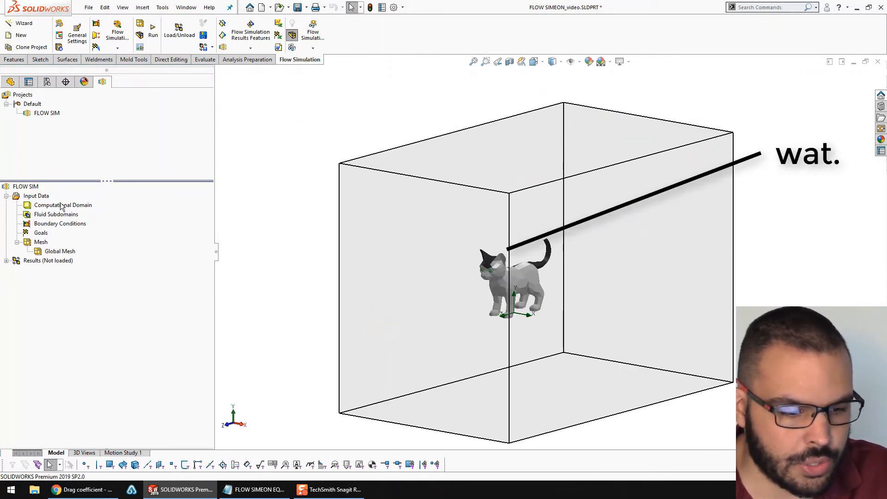
# Resize the computational domain to X ±0.1 m, Y 0.25/0 m, Z ±0.2 m
pyautogui.rightClick(63, 205)
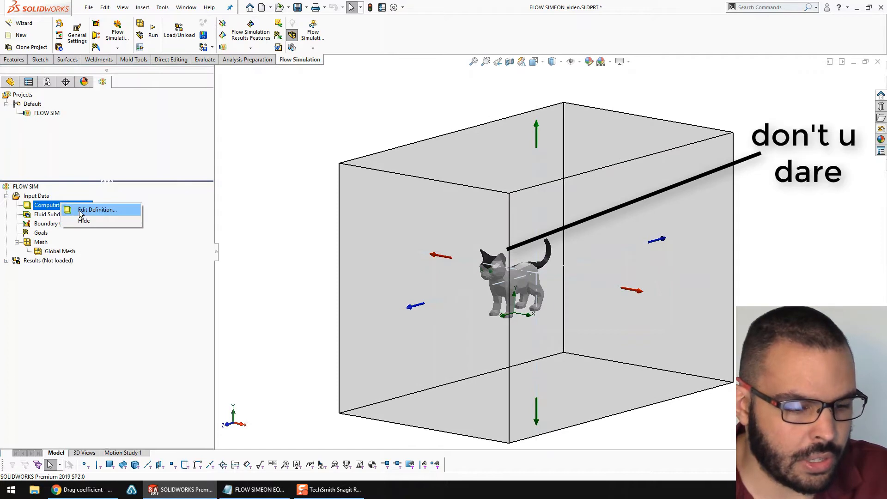
pyautogui.click(98, 210)
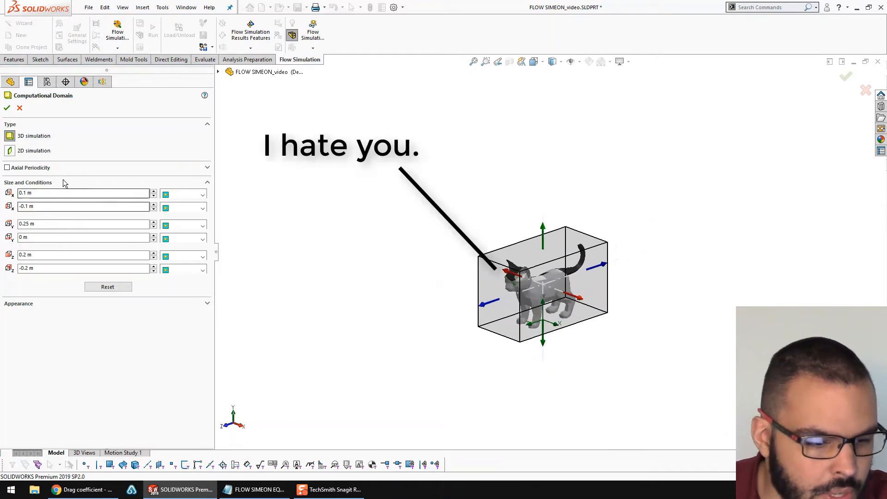
pyautogui.click(7, 108)
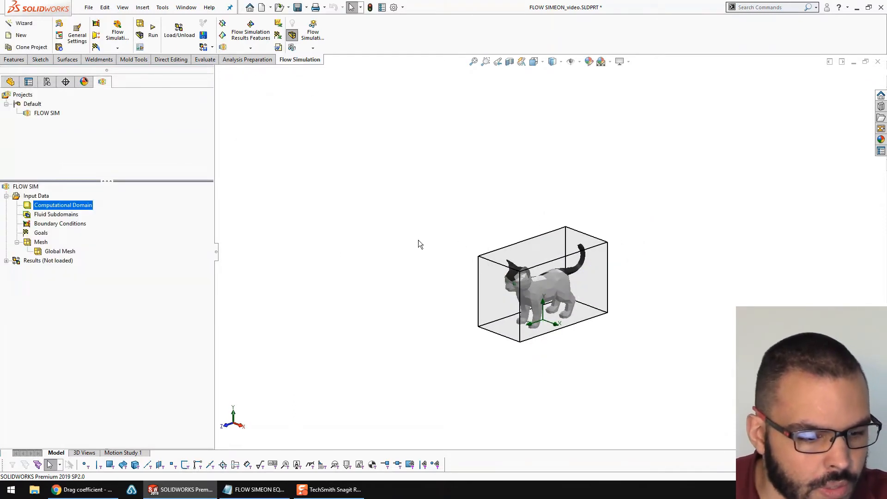
pyautogui.moveTo(62, 237)
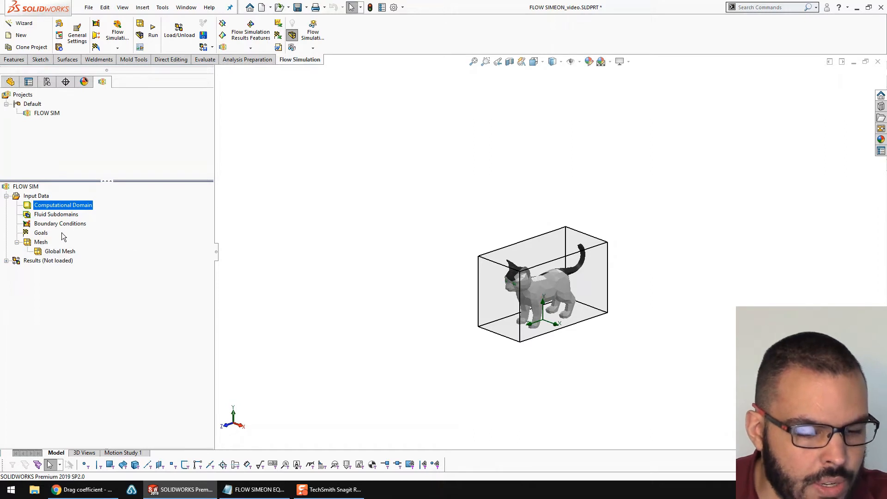
pyautogui.moveTo(35, 237)
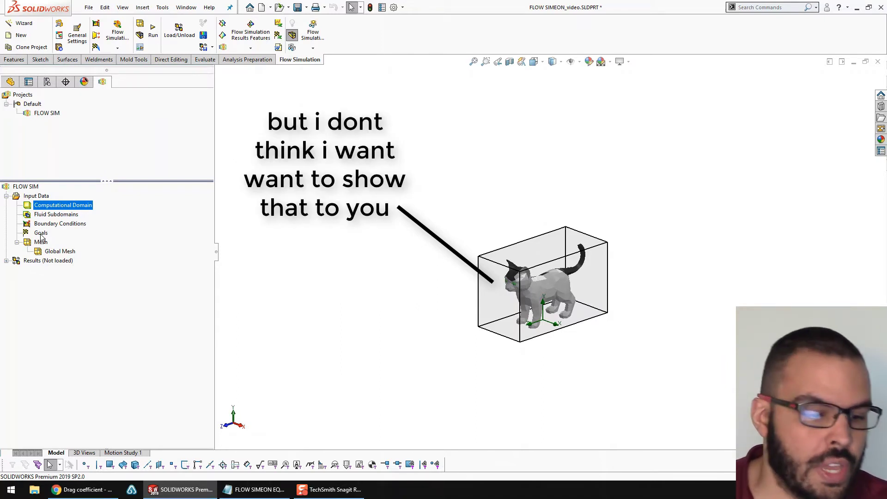
# Insert a global goal tracking the maximum Normal Force (Z)
pyautogui.rightClick(41, 232)
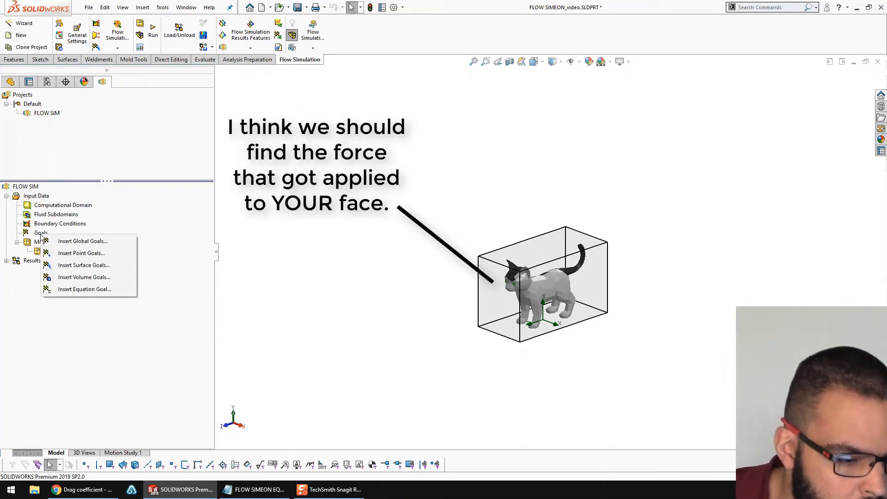
pyautogui.click(82, 240)
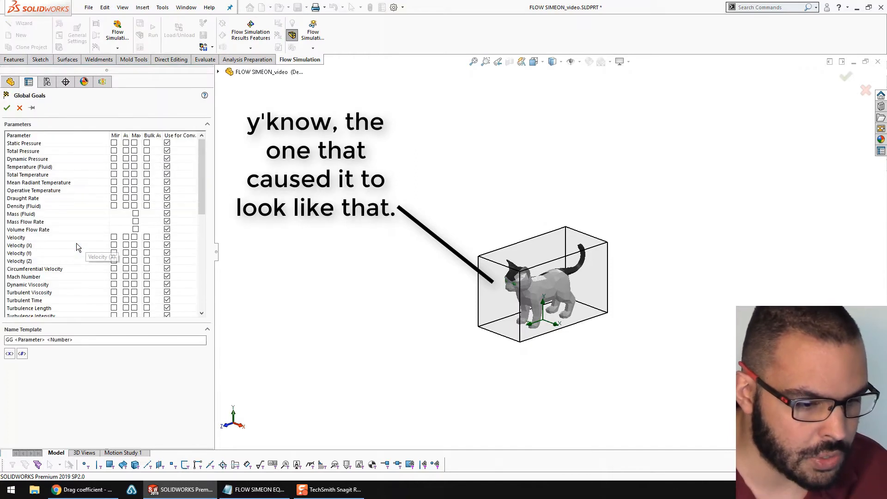
pyautogui.scroll(-3)
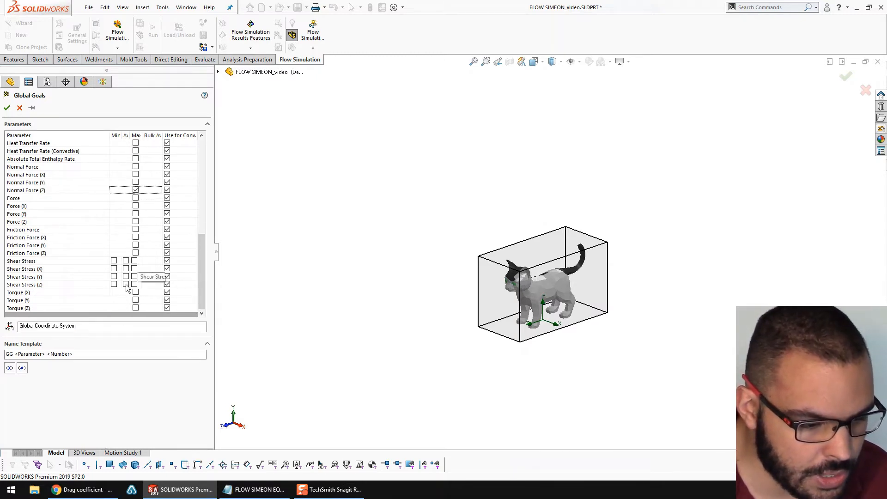
pyautogui.click(6, 108)
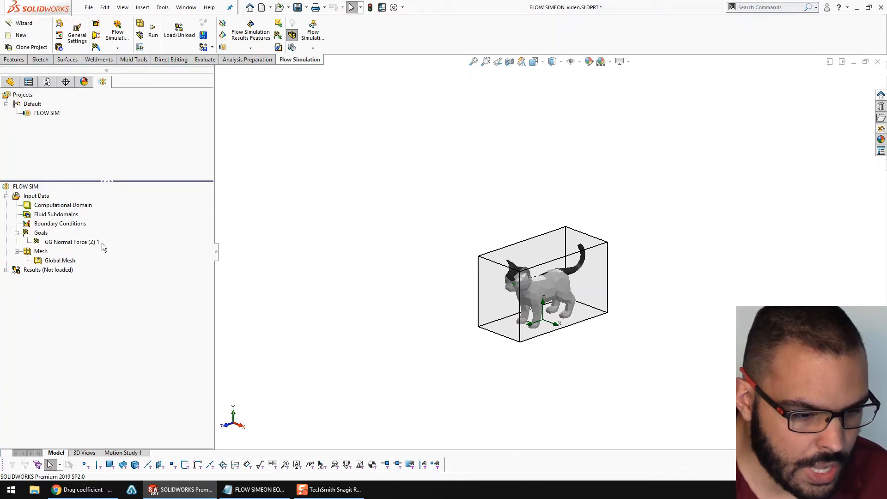
pyautogui.moveTo(51, 246)
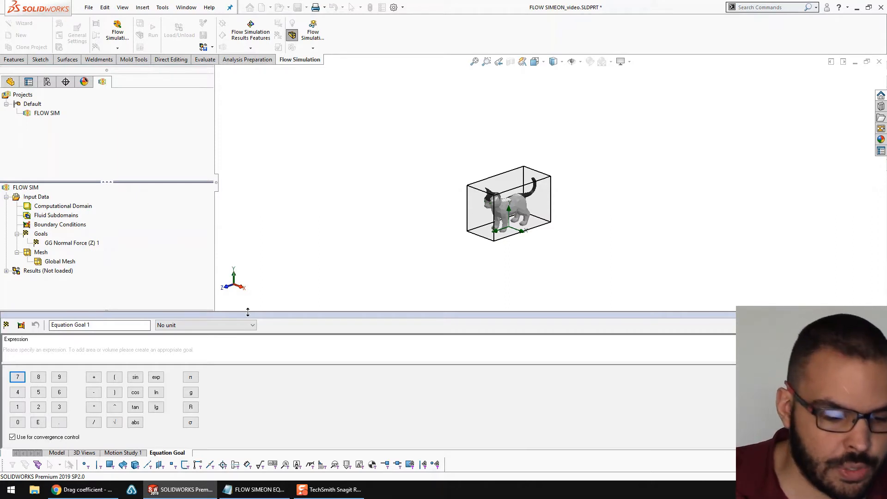
pyautogui.moveTo(255, 411)
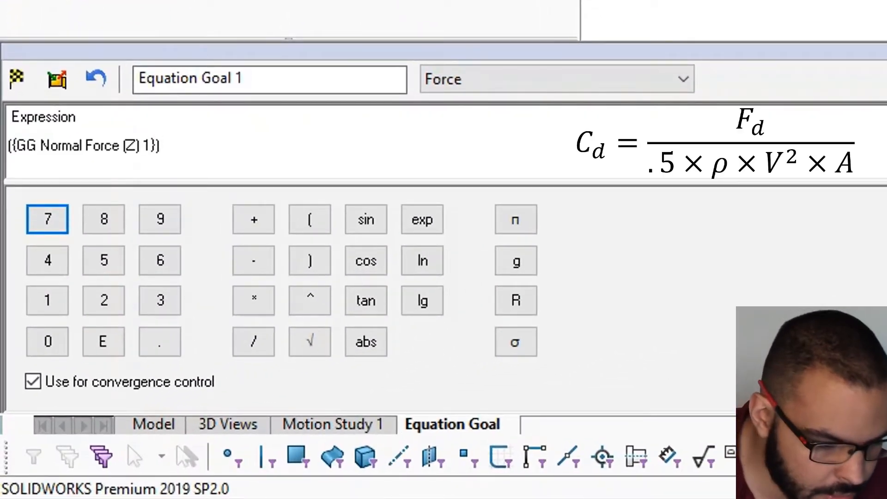
# Create an equation goal dividing GG Normal Force (Z) 1 by (.5*1.225*(5^2)*0.01791)
pyautogui.click(253, 342)
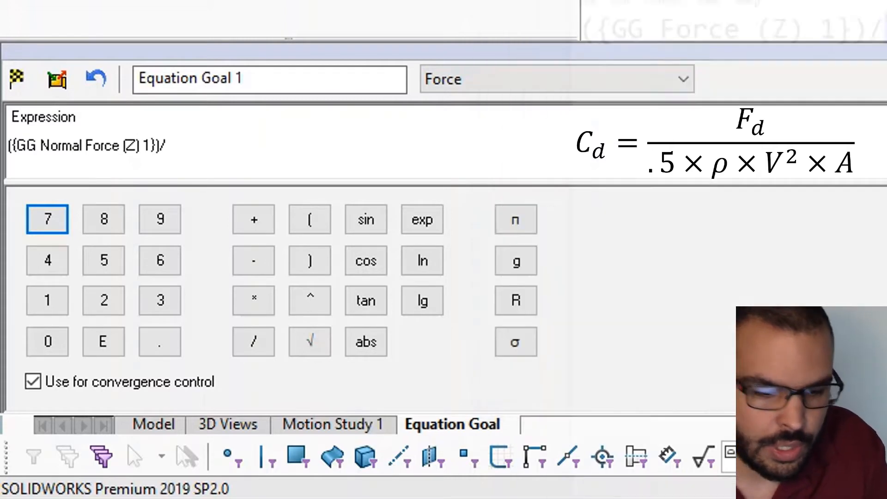
pyautogui.write('(.5*1.225*(5^2)*0.01791)')
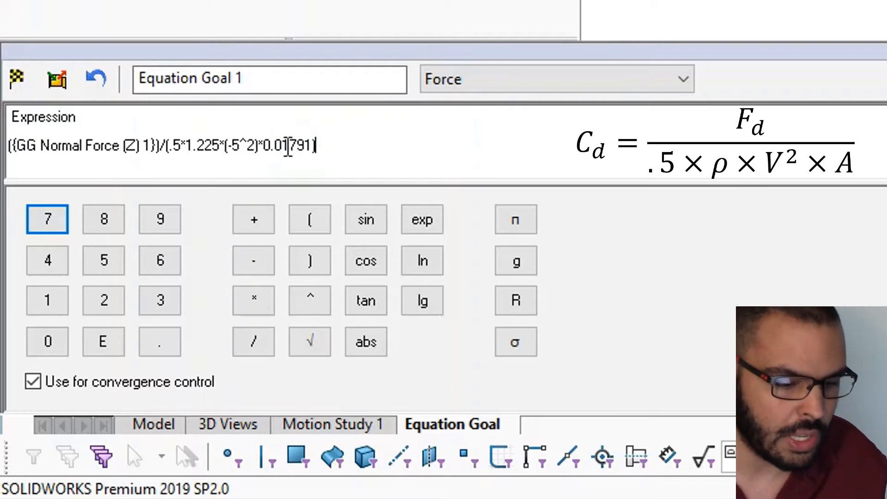
pyautogui.write('1')
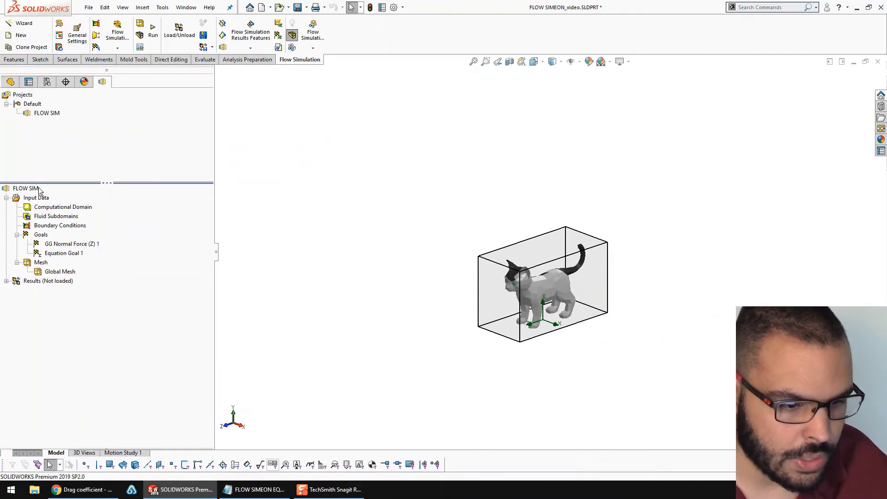
# Run the FLOW SIM solver until it converges after 40 iterations
pyautogui.click(152, 30)
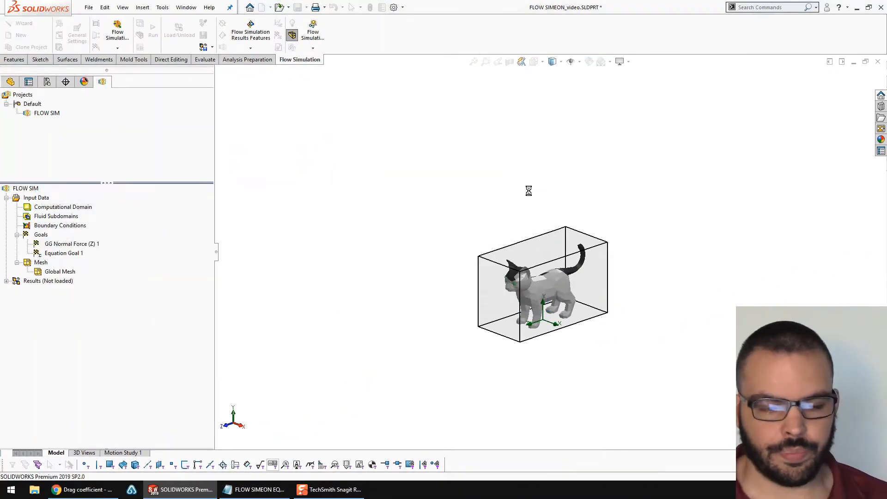
pyautogui.click(153, 28)
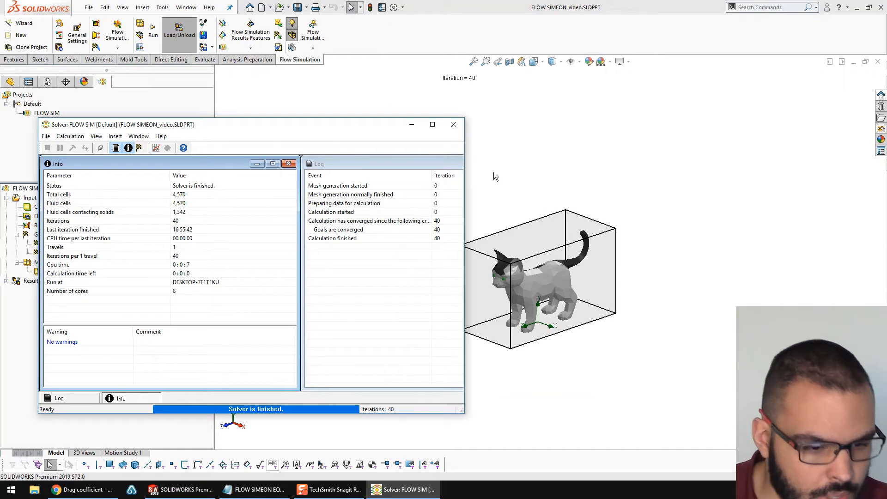
pyautogui.moveTo(337, 307)
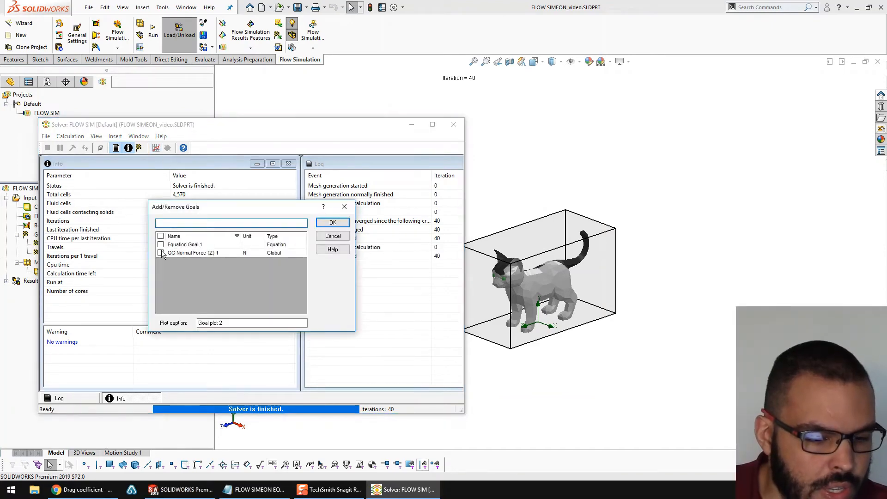
# Plot GG Normal Force (Z) 1 and Equation Goal 1 (about 0.898), then view the drag article
pyautogui.click(162, 252)
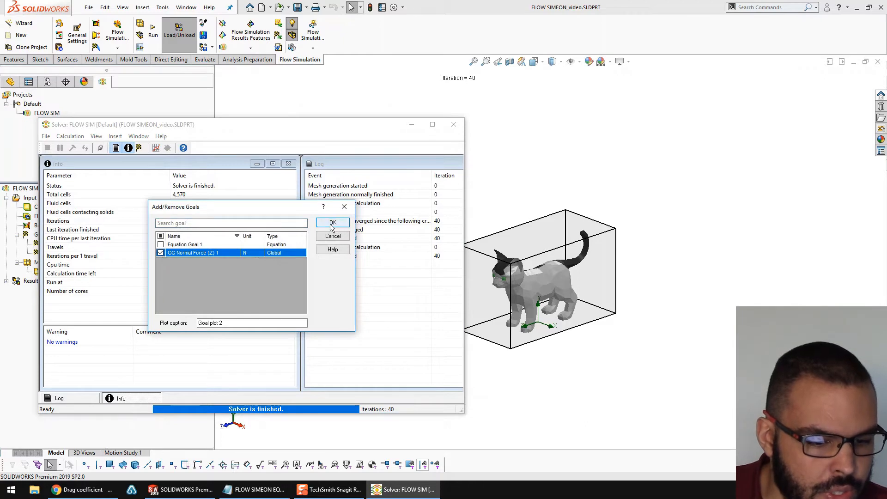
pyautogui.click(333, 221)
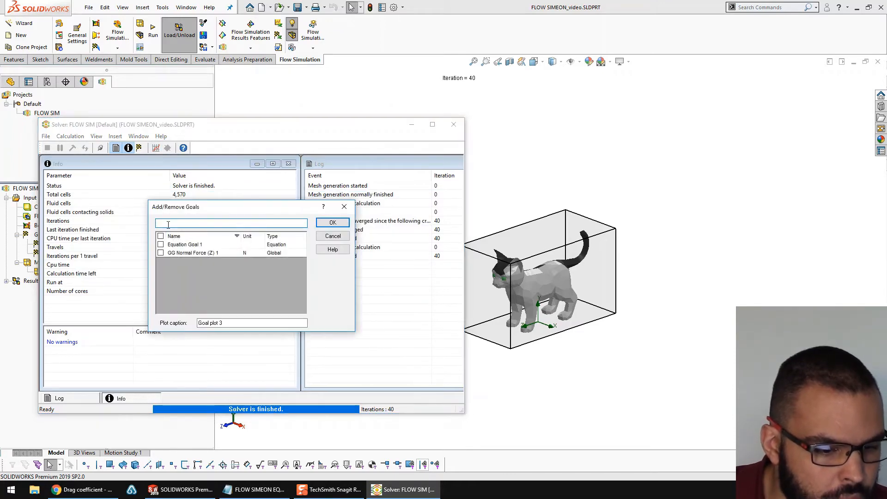
pyautogui.click(161, 244)
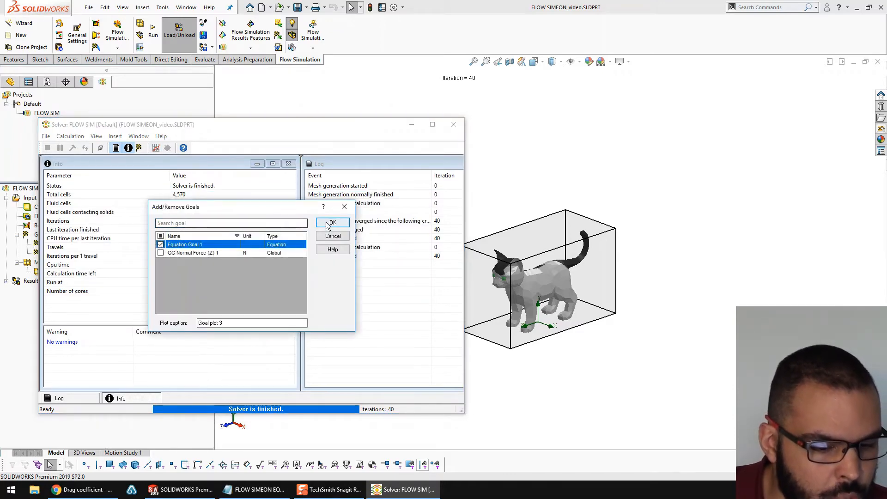
pyautogui.click(332, 222)
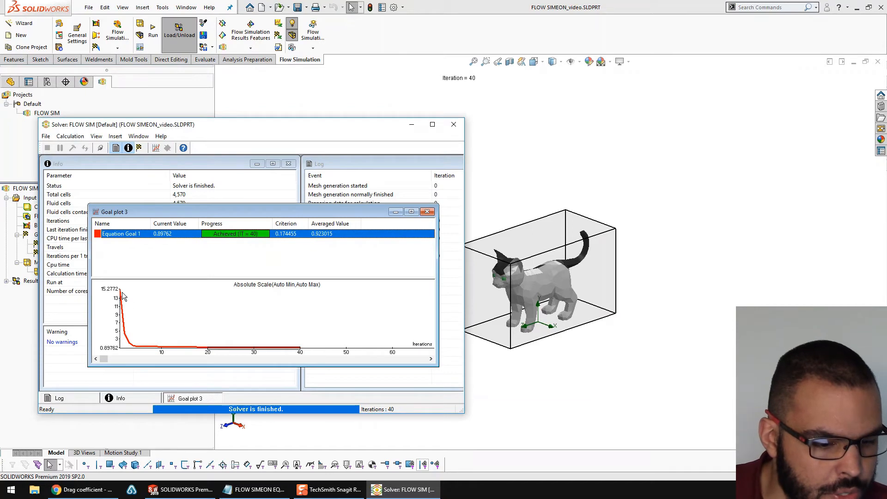
pyautogui.moveTo(303, 348)
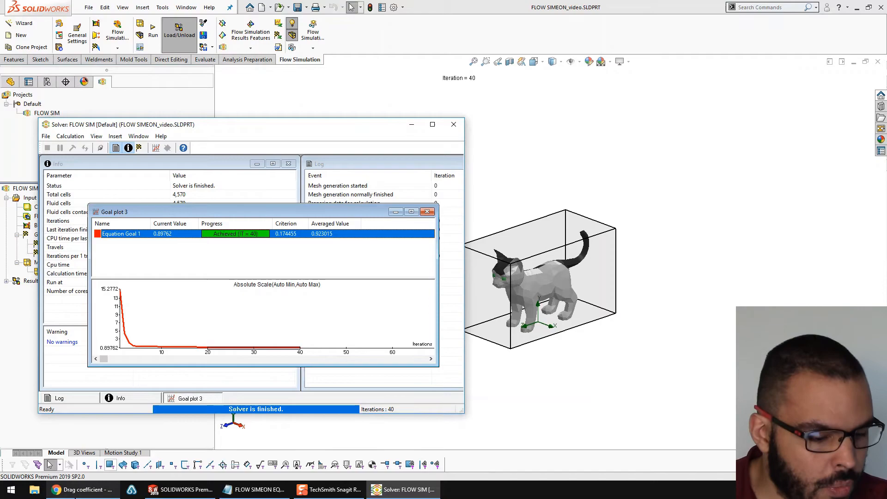
pyautogui.click(79, 489)
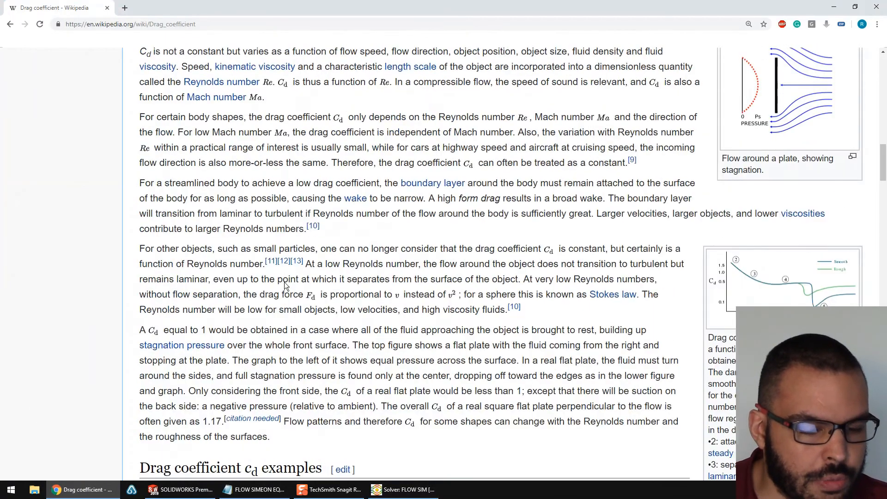
# Browse Wikipedia's drag coefficient table, highlighting the road bicycle entry, then return to SOLIDWORKS
pyautogui.scroll(3)
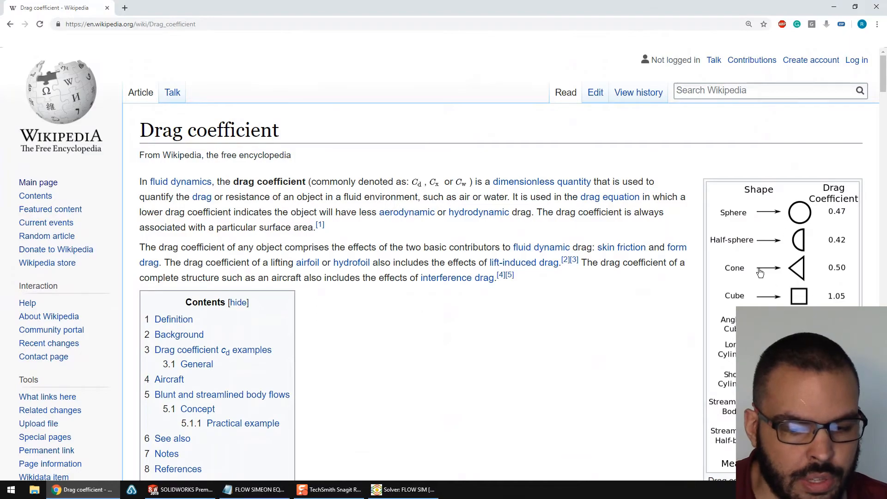
pyautogui.scroll(-3)
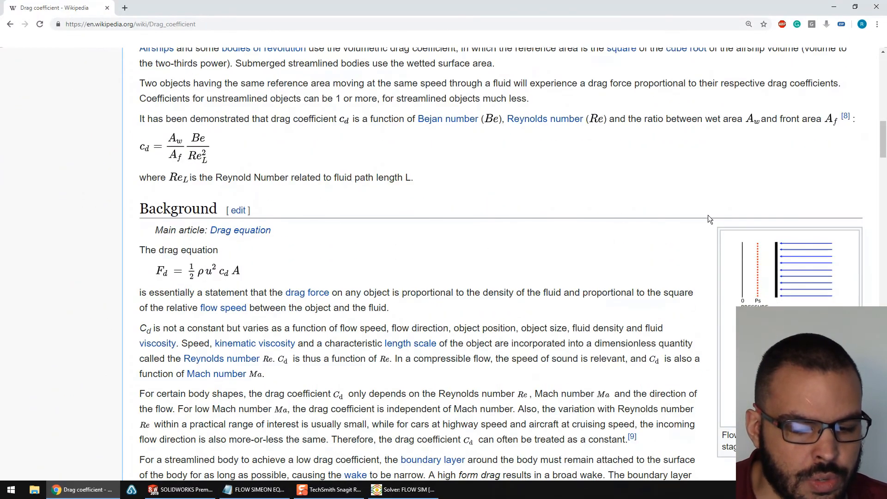
pyautogui.scroll(-3)
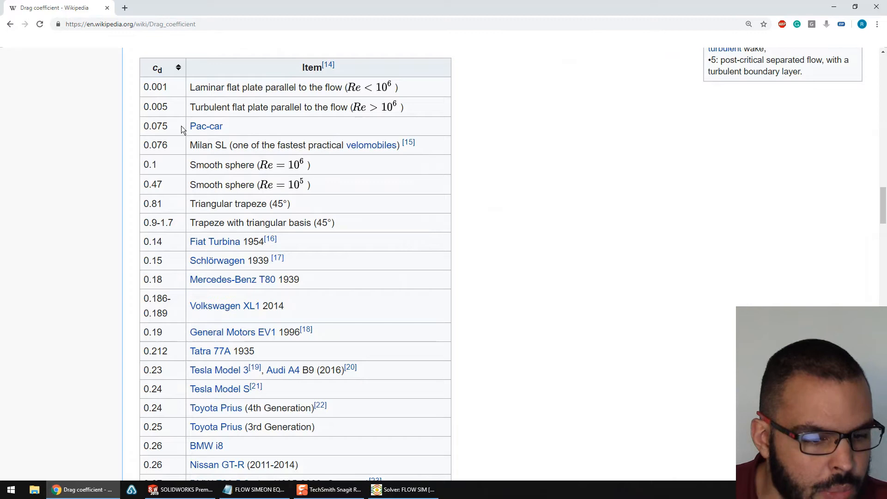
pyautogui.moveTo(206, 126)
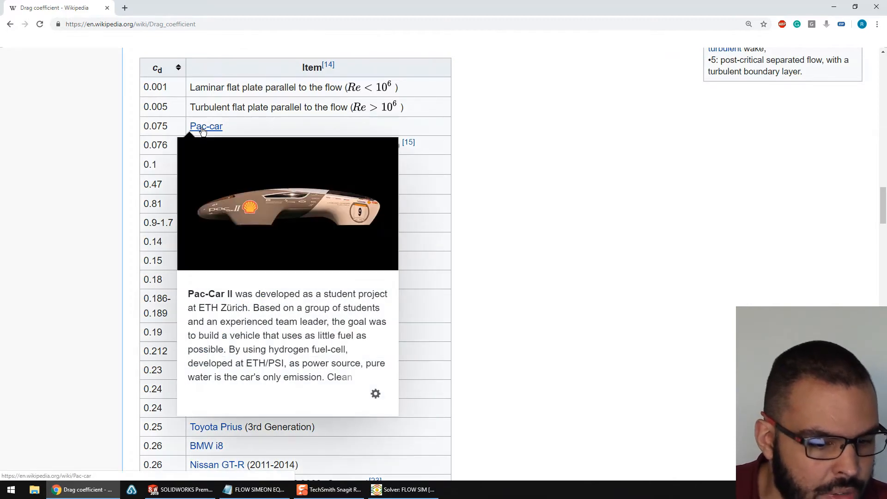
pyautogui.scroll(-3)
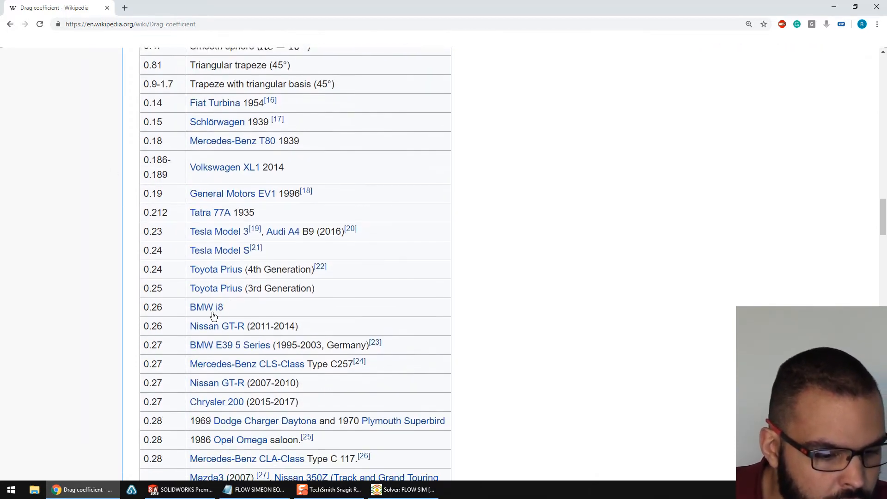
pyautogui.moveTo(206, 307)
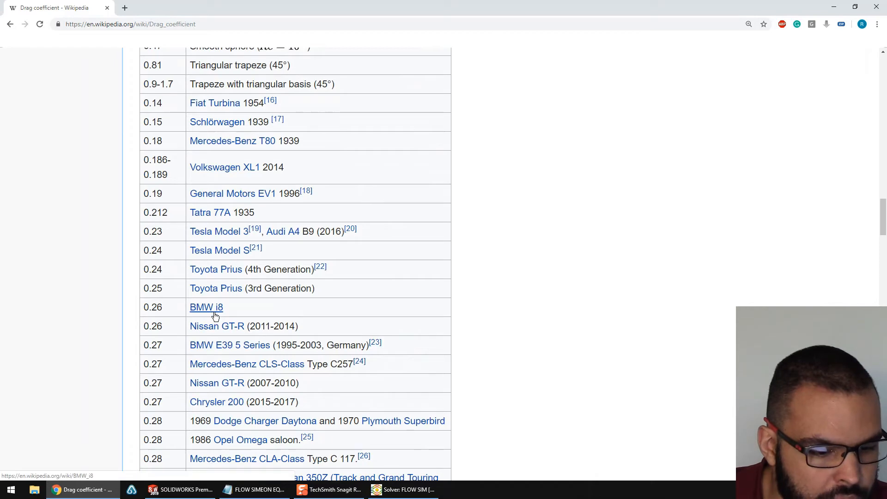
pyautogui.moveTo(206, 308)
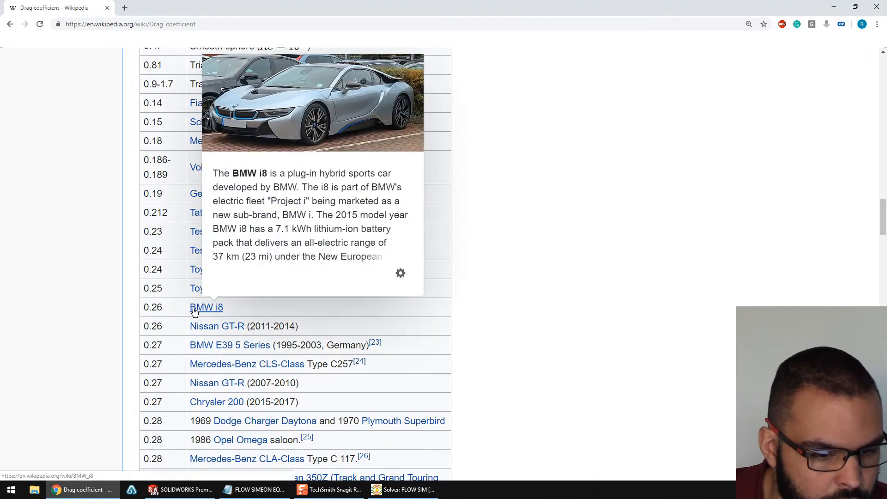
pyautogui.scroll(-3)
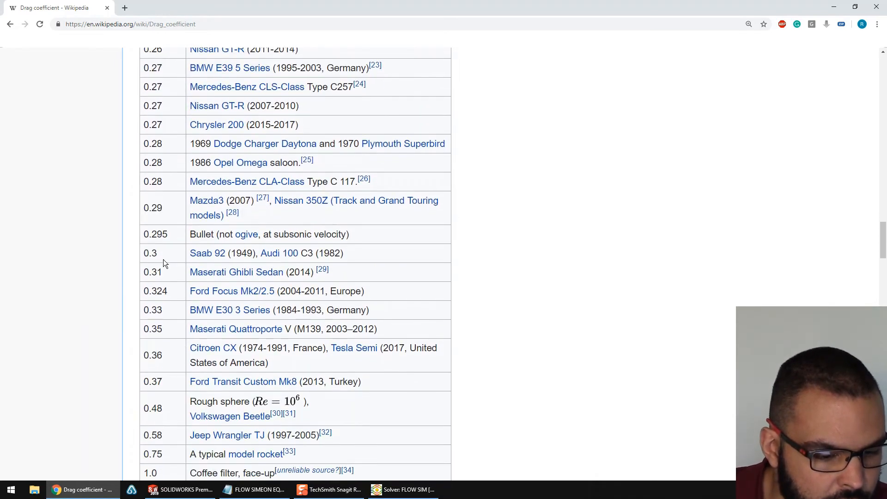
pyautogui.scroll(-3)
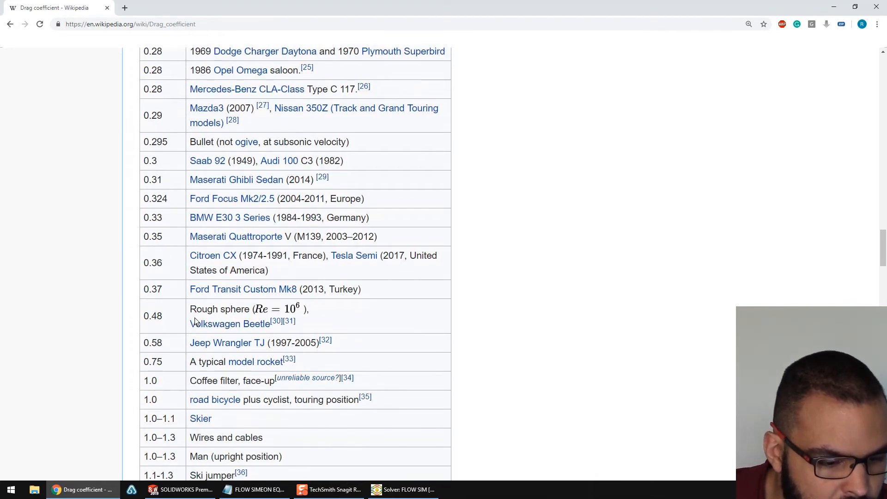
pyautogui.moveTo(230, 324)
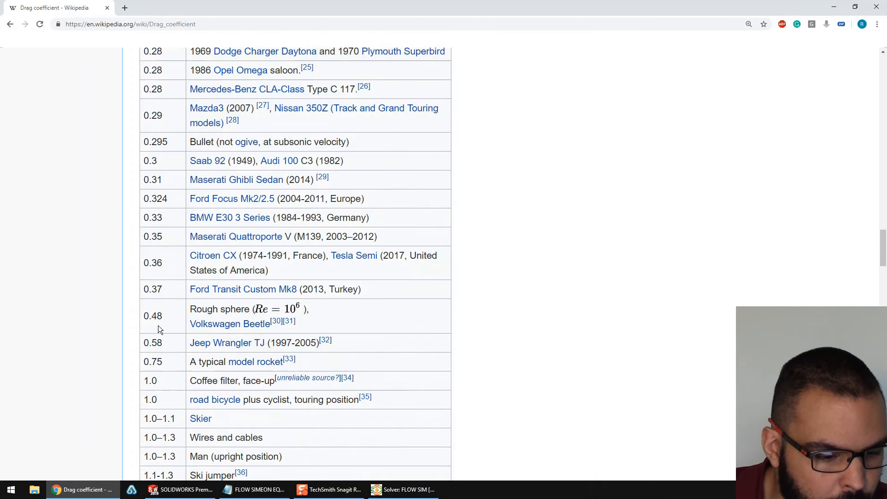
pyautogui.moveTo(199, 341)
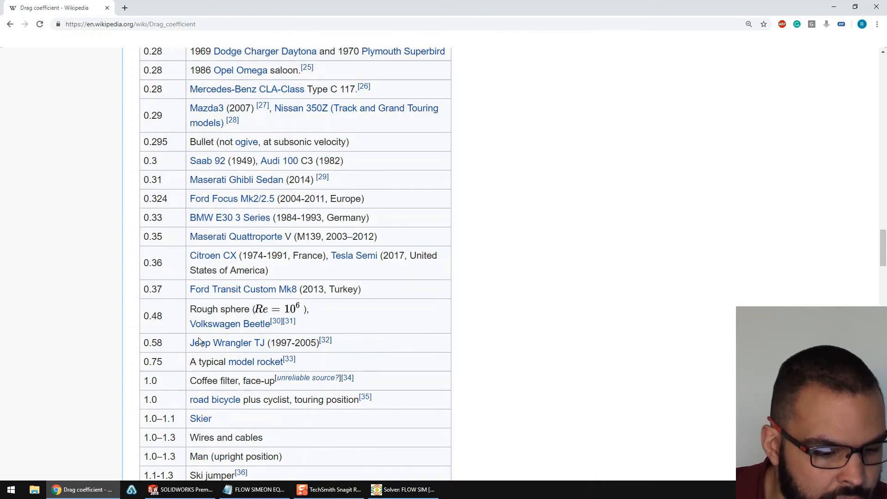
pyautogui.moveTo(210, 342)
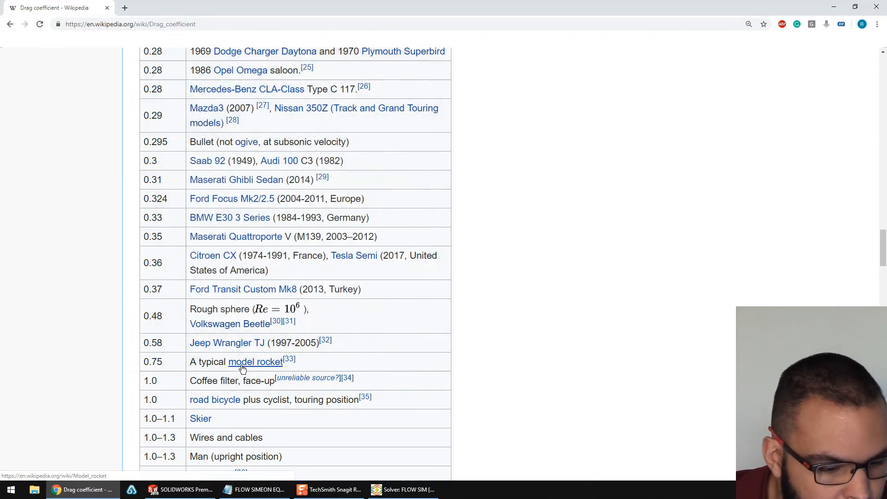
pyautogui.scroll(-3)
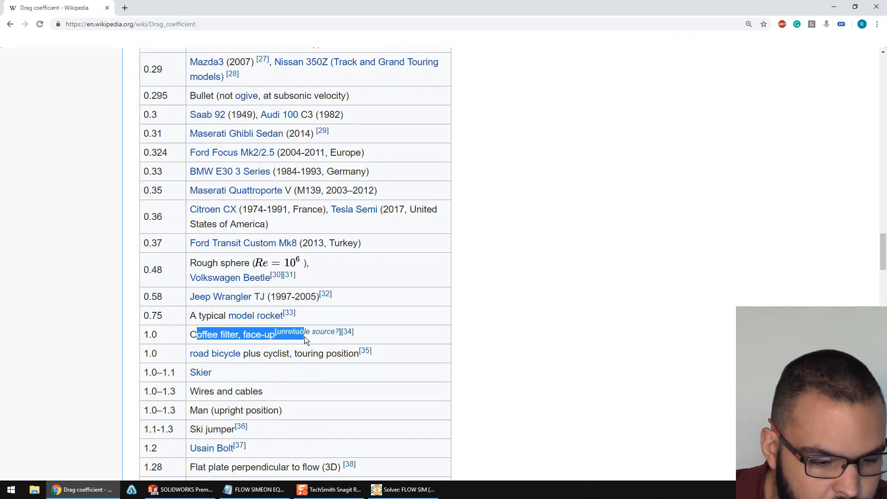
pyautogui.scroll(-3)
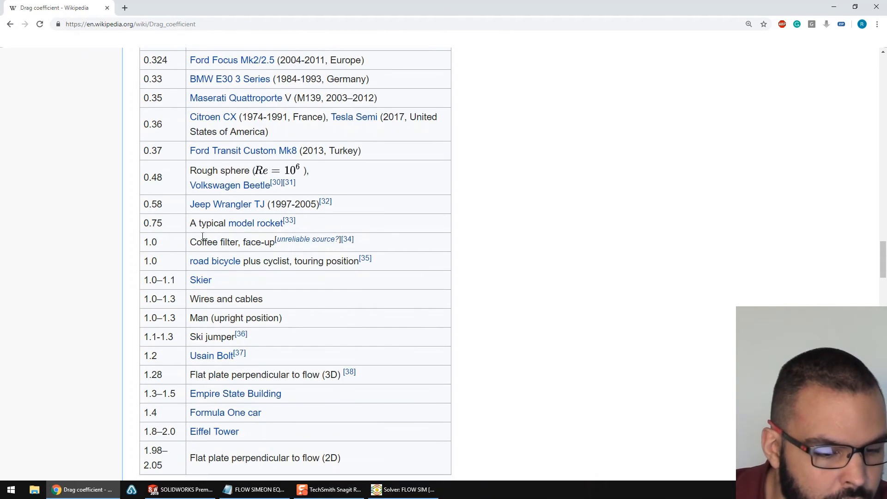
pyautogui.doubleClick(198, 261)
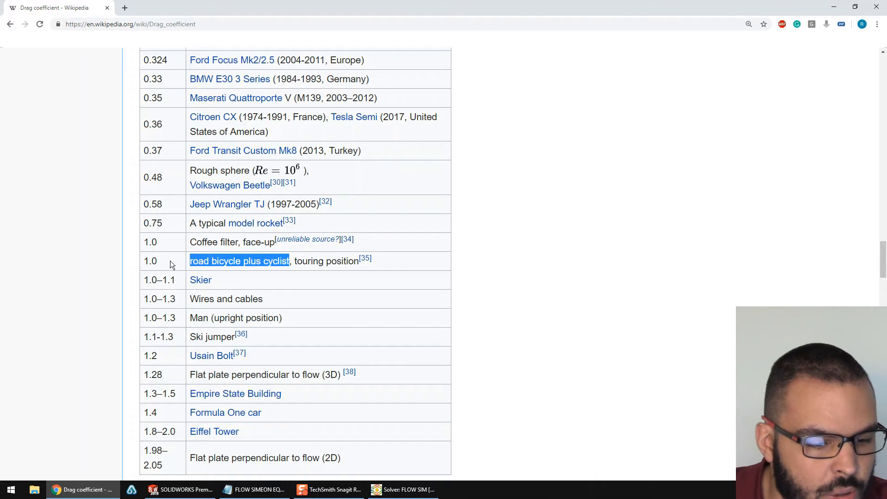
pyautogui.click(282, 300)
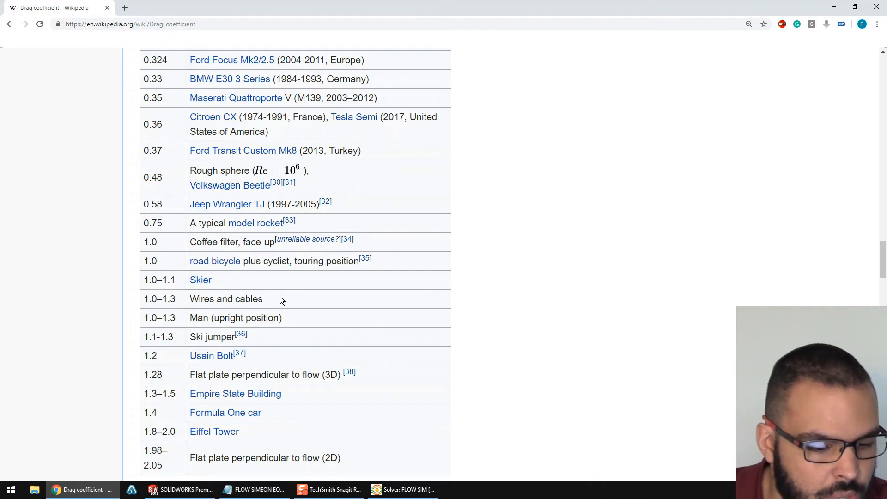
pyautogui.moveTo(255, 357)
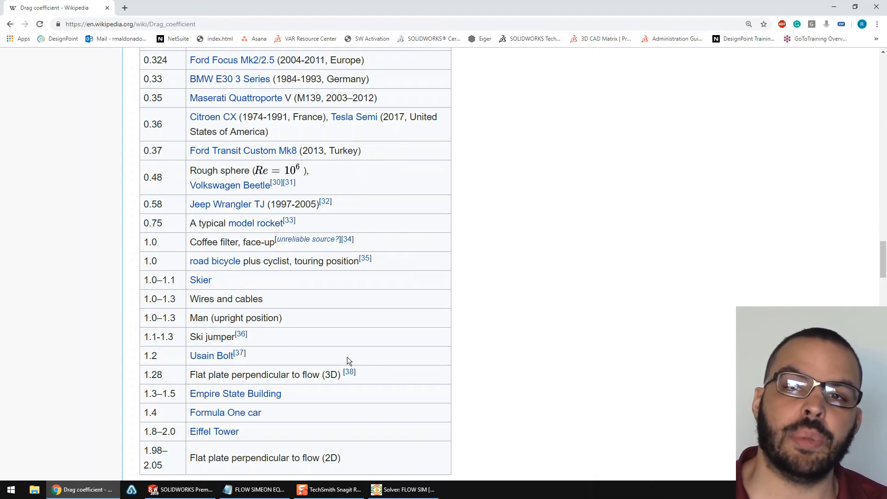
pyautogui.click(153, 489)
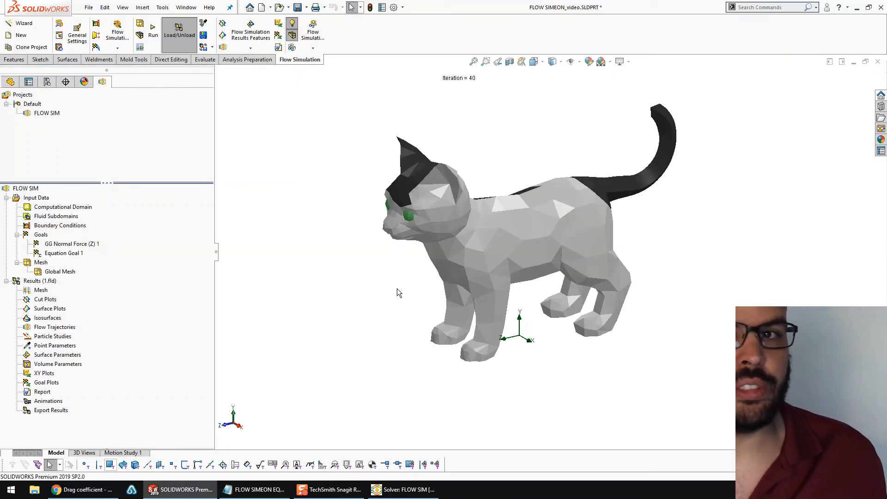
pyautogui.moveTo(156, 378)
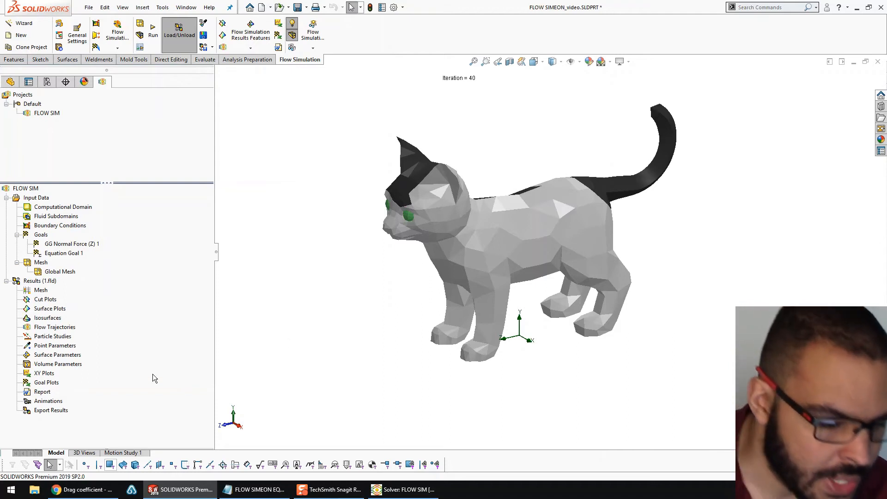
pyautogui.moveTo(51, 333)
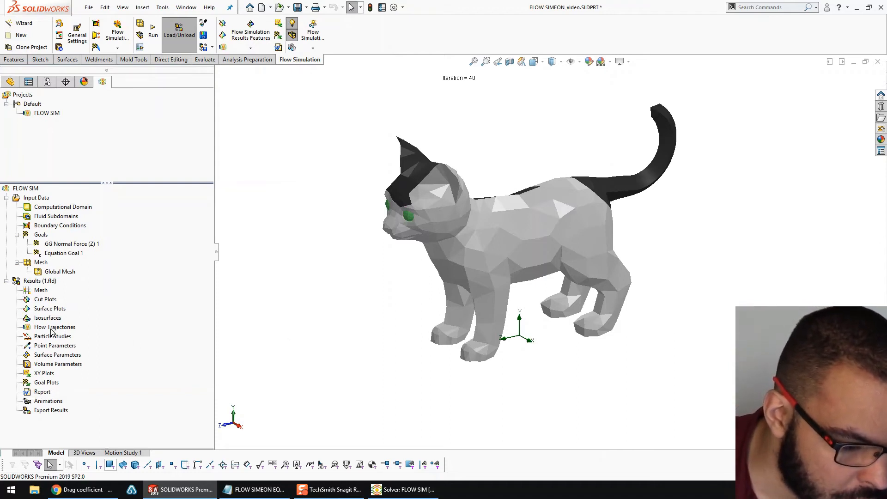
# Create Flow Trajectories 1 from the Front Plane, drawn as velocity (Z) arrows
pyautogui.click(55, 327)
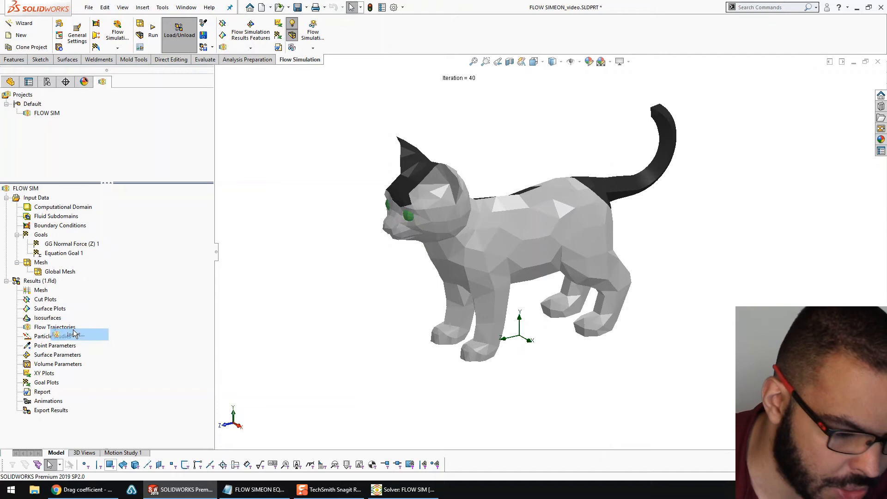
pyautogui.doubleClick(54, 327)
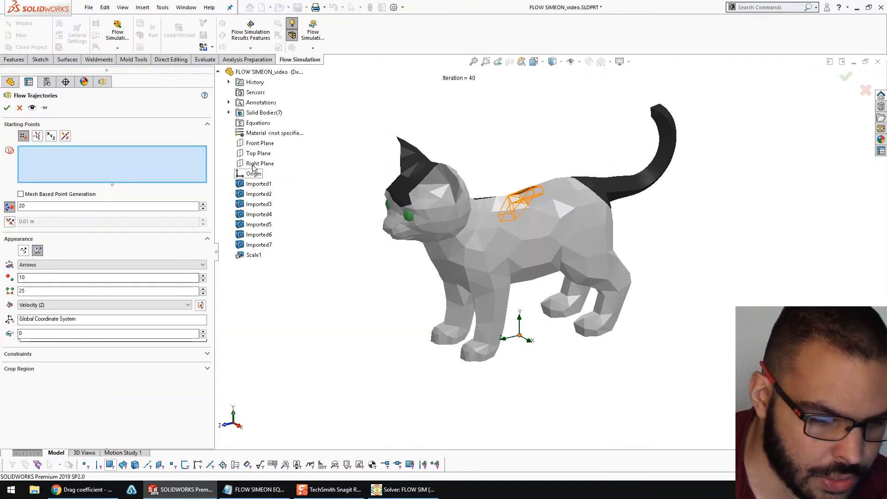
pyautogui.click(261, 143)
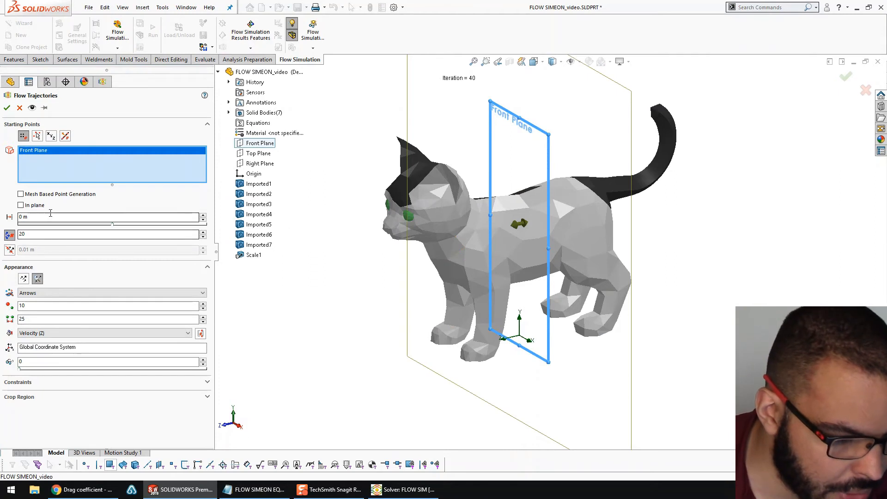
pyautogui.moveTo(64, 294)
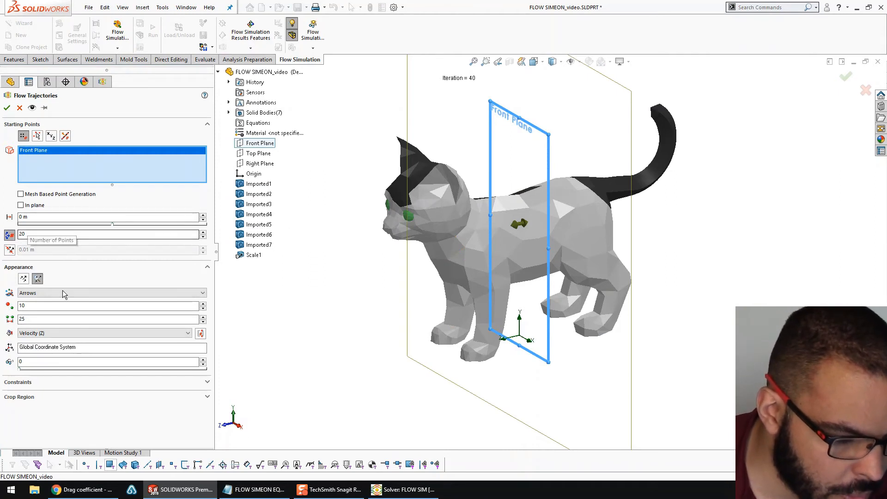
pyautogui.moveTo(61, 337)
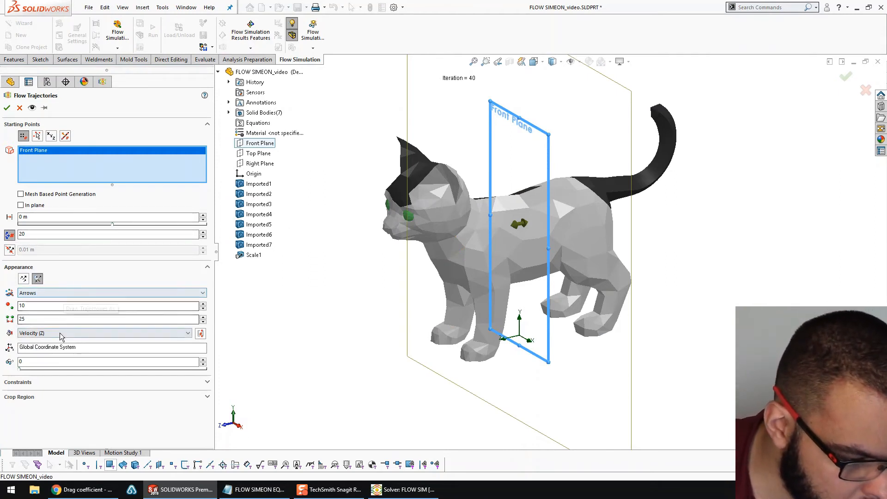
pyautogui.click(105, 332)
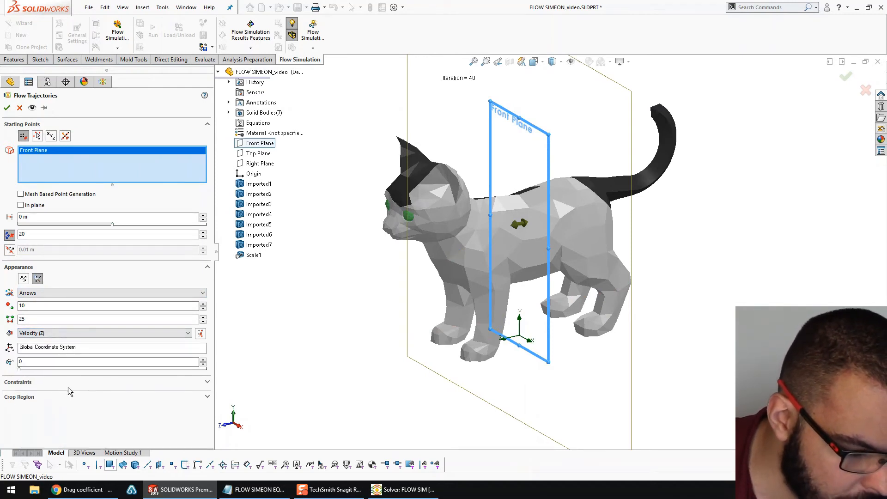
pyautogui.moveTo(430, 272)
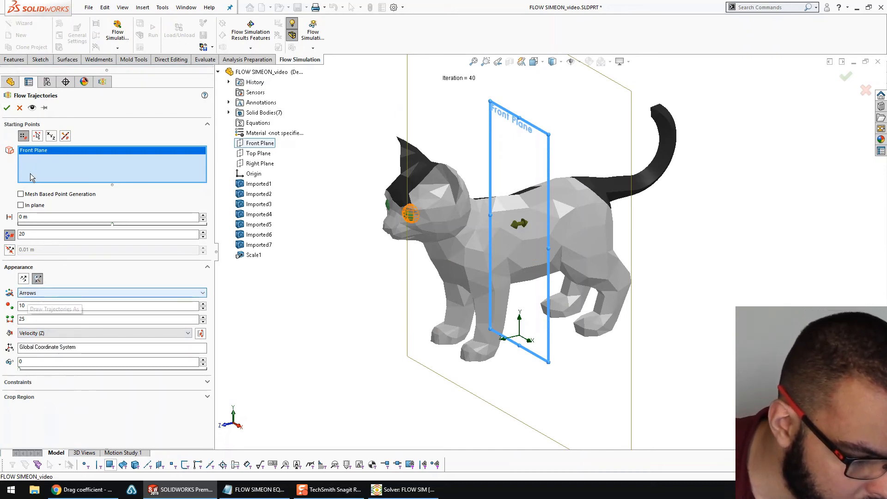
pyautogui.click(6, 108)
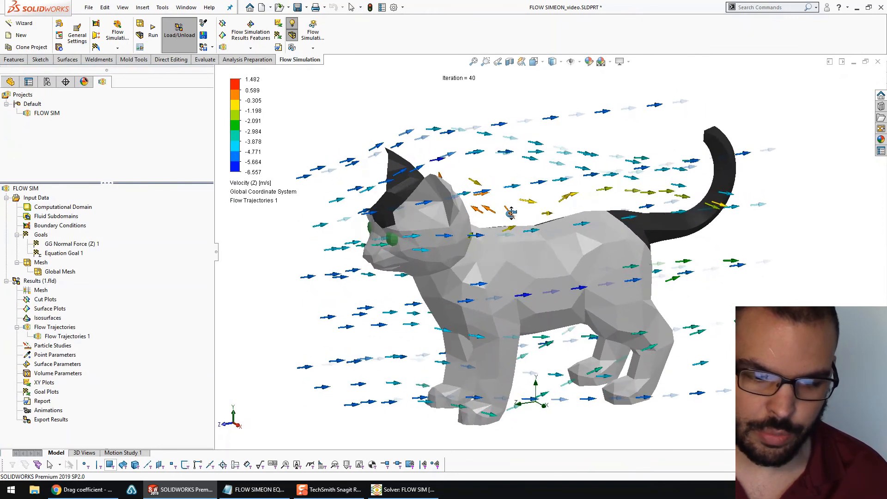
# Review the arrow trajectories and open the Flow Trajectories context options
pyautogui.rightClick(65, 336)
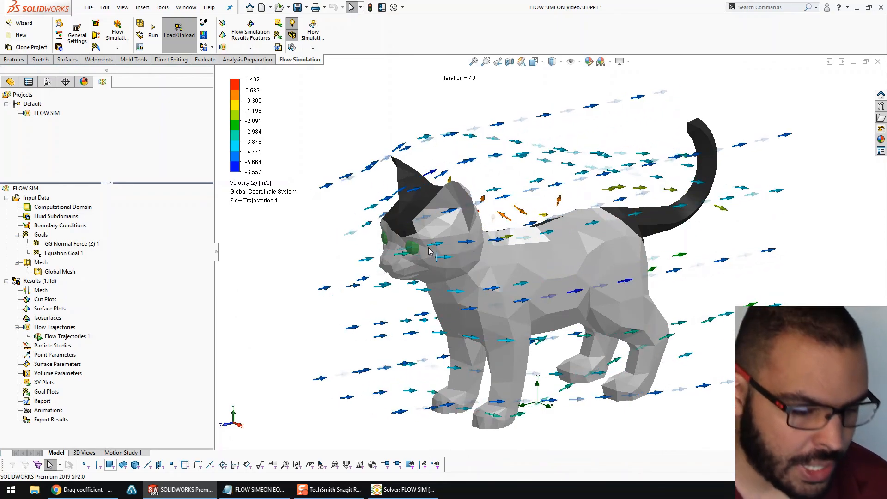
pyautogui.rightClick(55, 328)
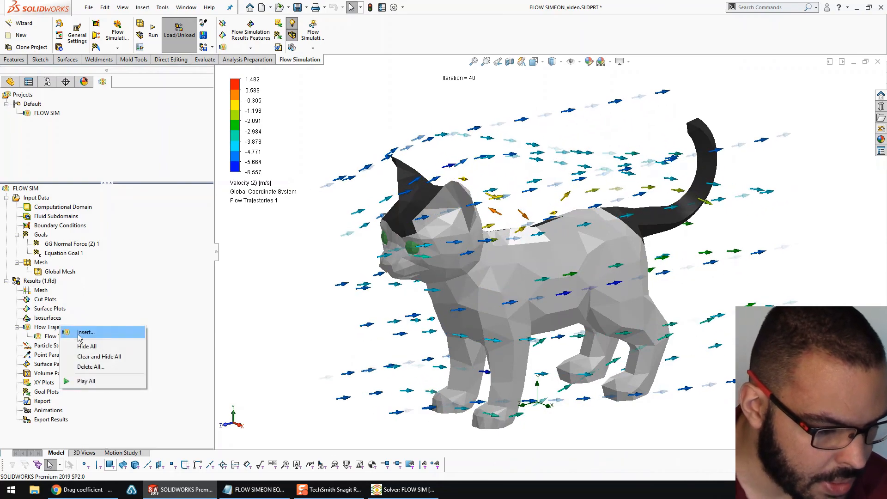
# Create a second trajectory plot from the Front Plane drawn as lines with arrows
pyautogui.click(85, 332)
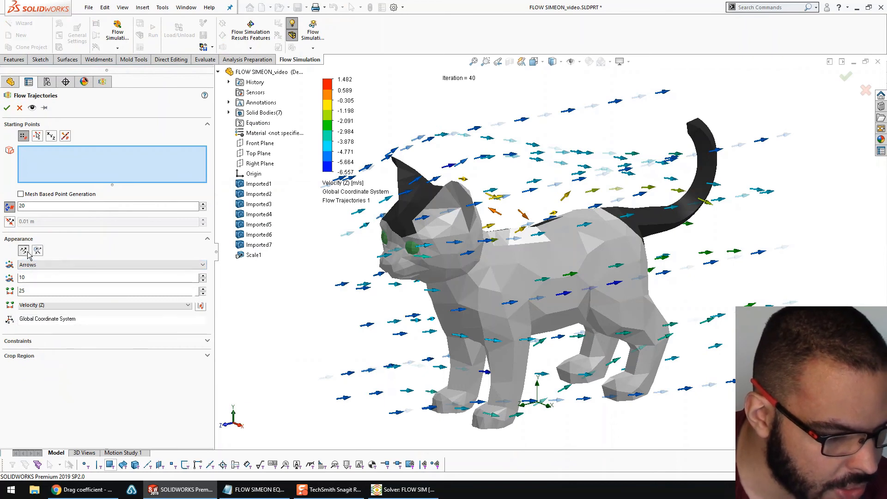
pyautogui.click(112, 265)
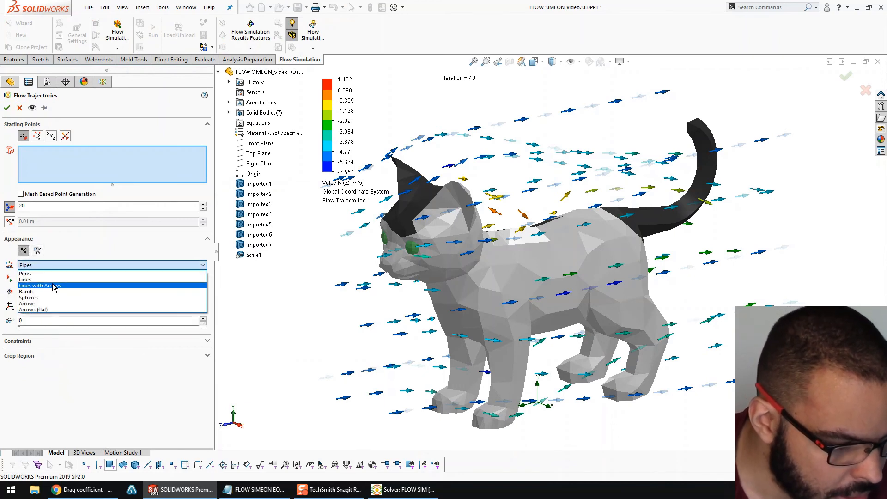
pyautogui.click(39, 285)
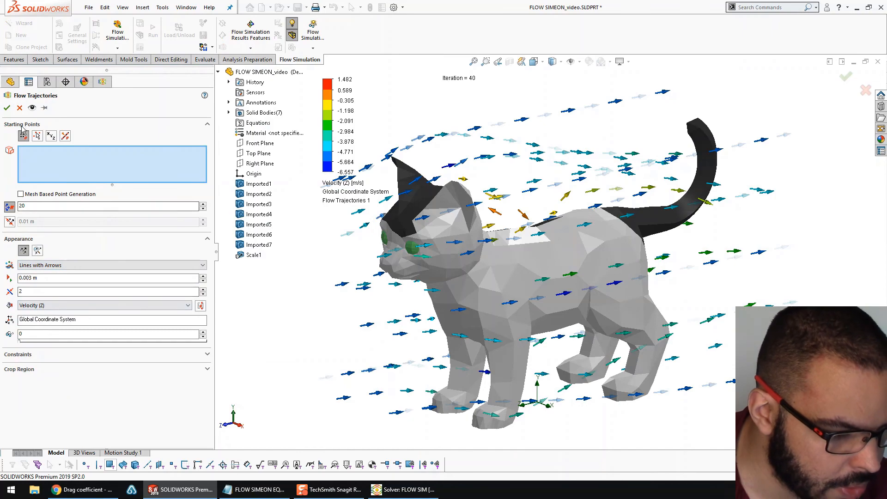
pyautogui.click(260, 143)
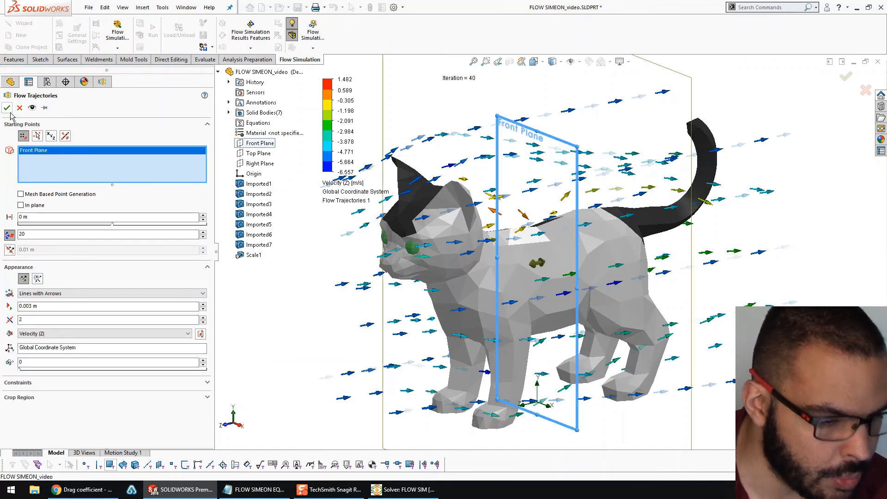
pyautogui.click(7, 108)
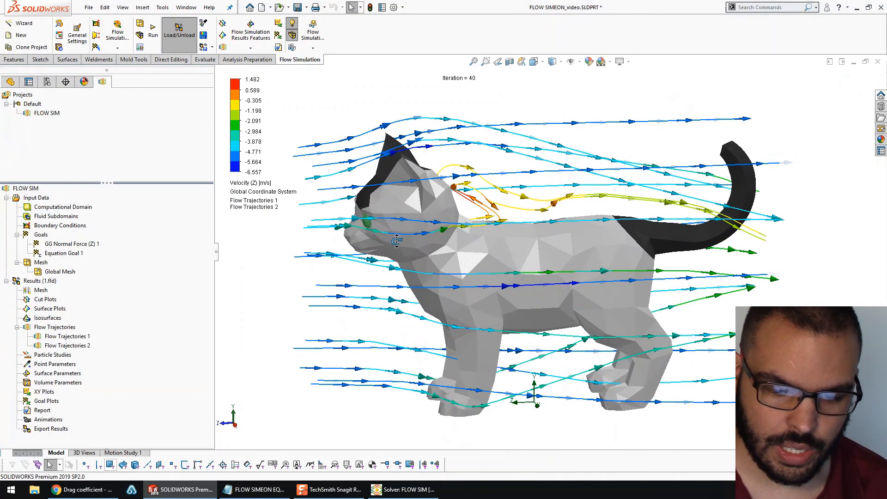